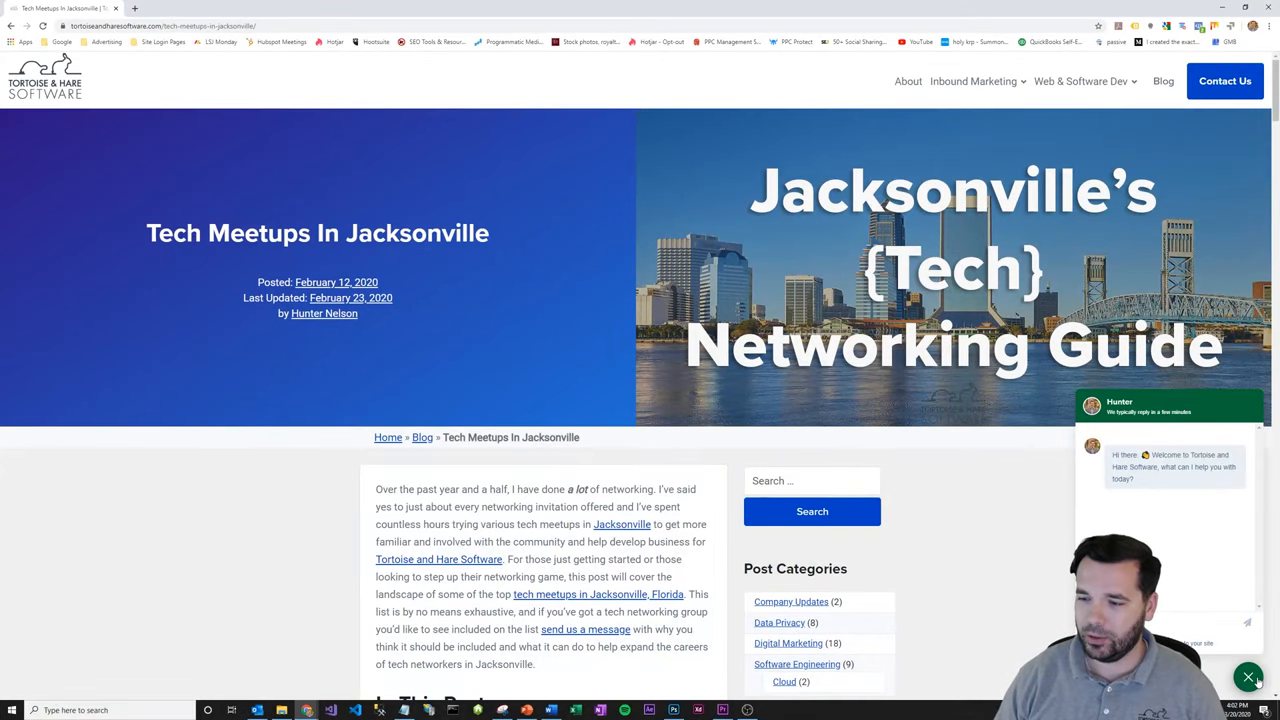
scroll("down", 3)
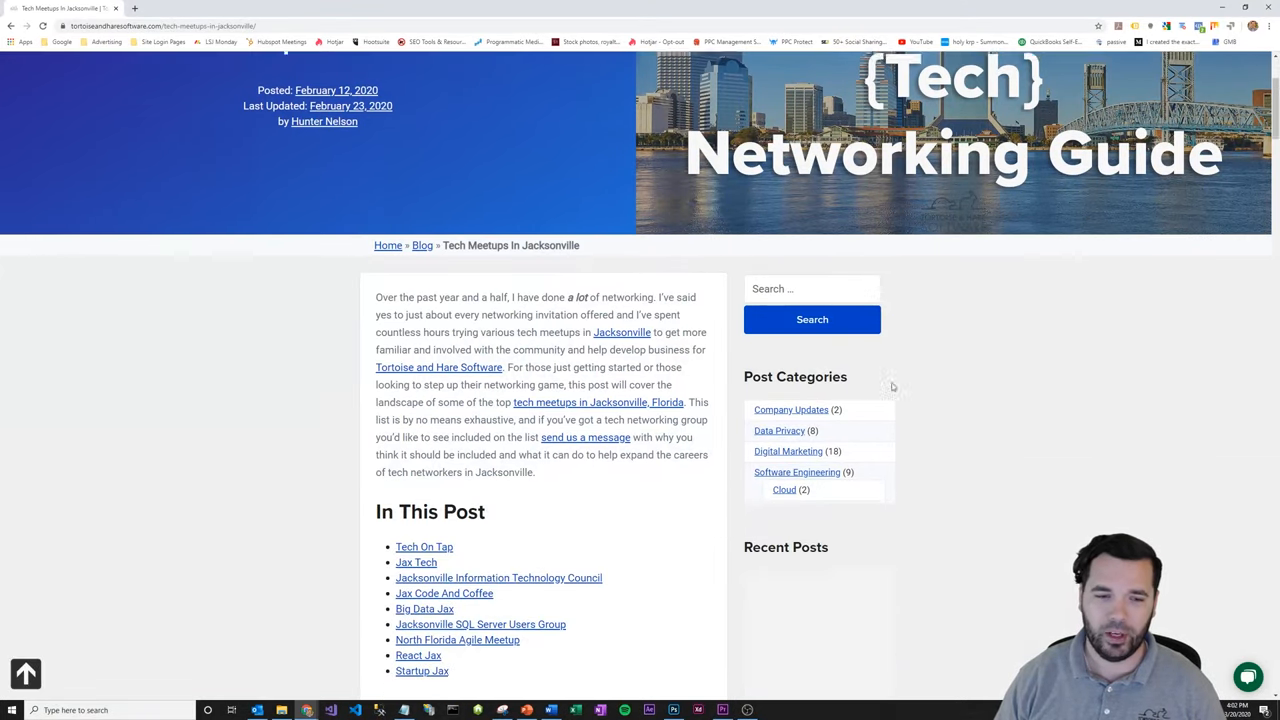
scroll("down", 3)
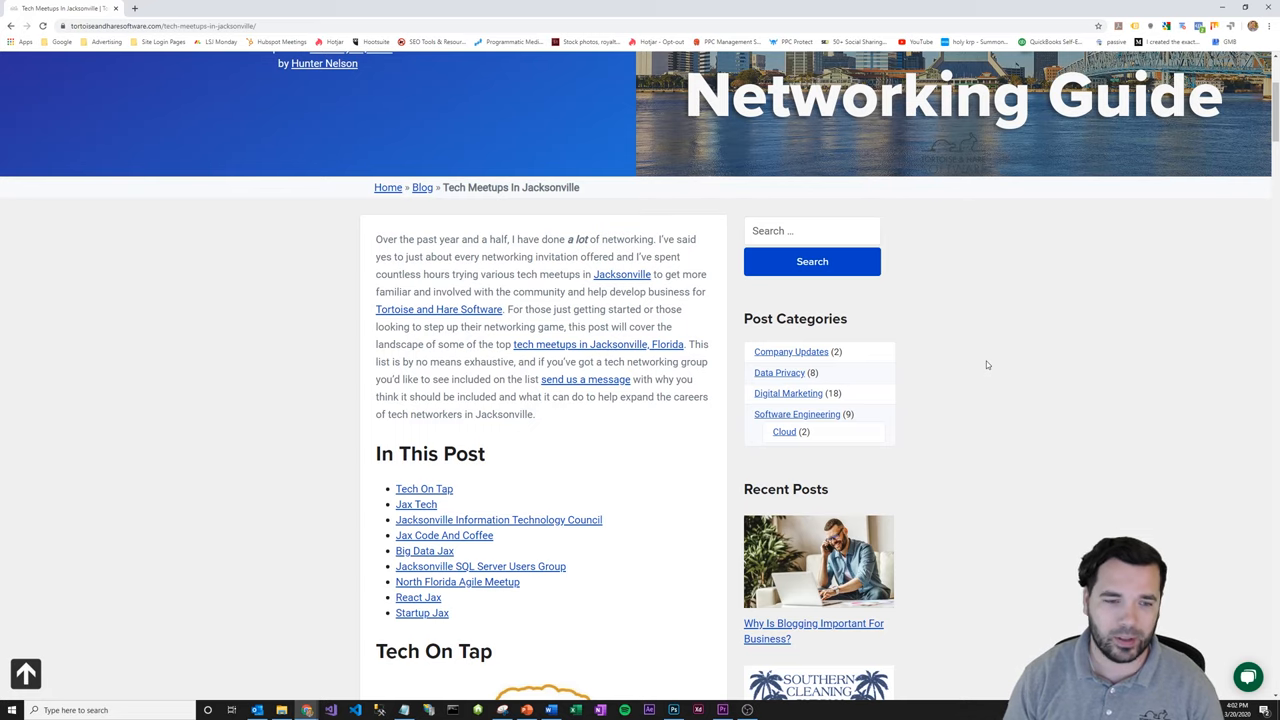
scroll("down", 3)
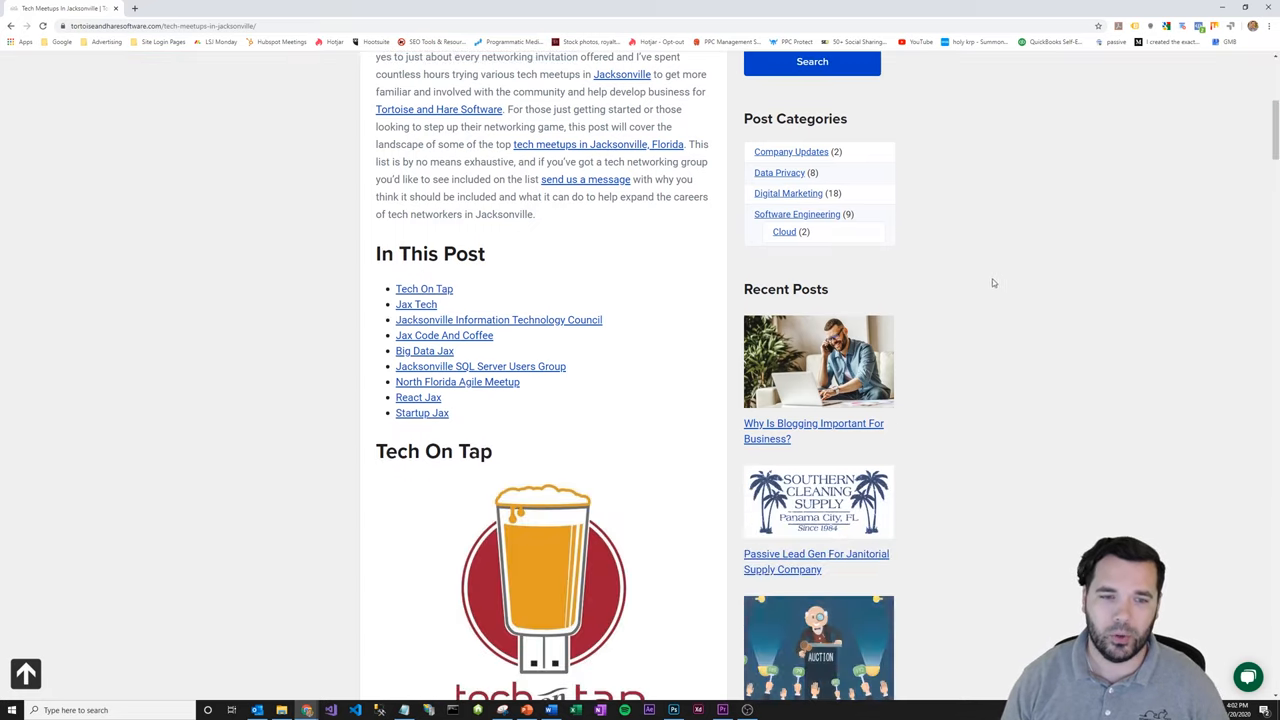
scroll("up", 3)
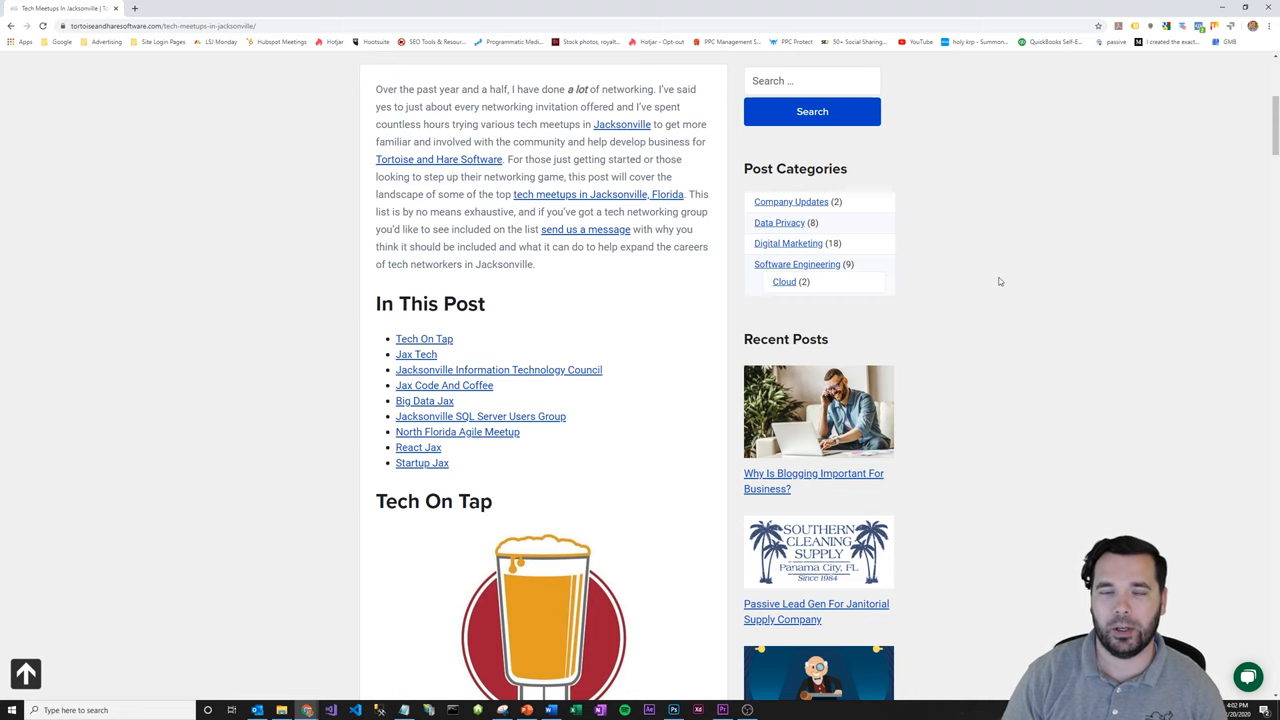
scroll("down", 3)
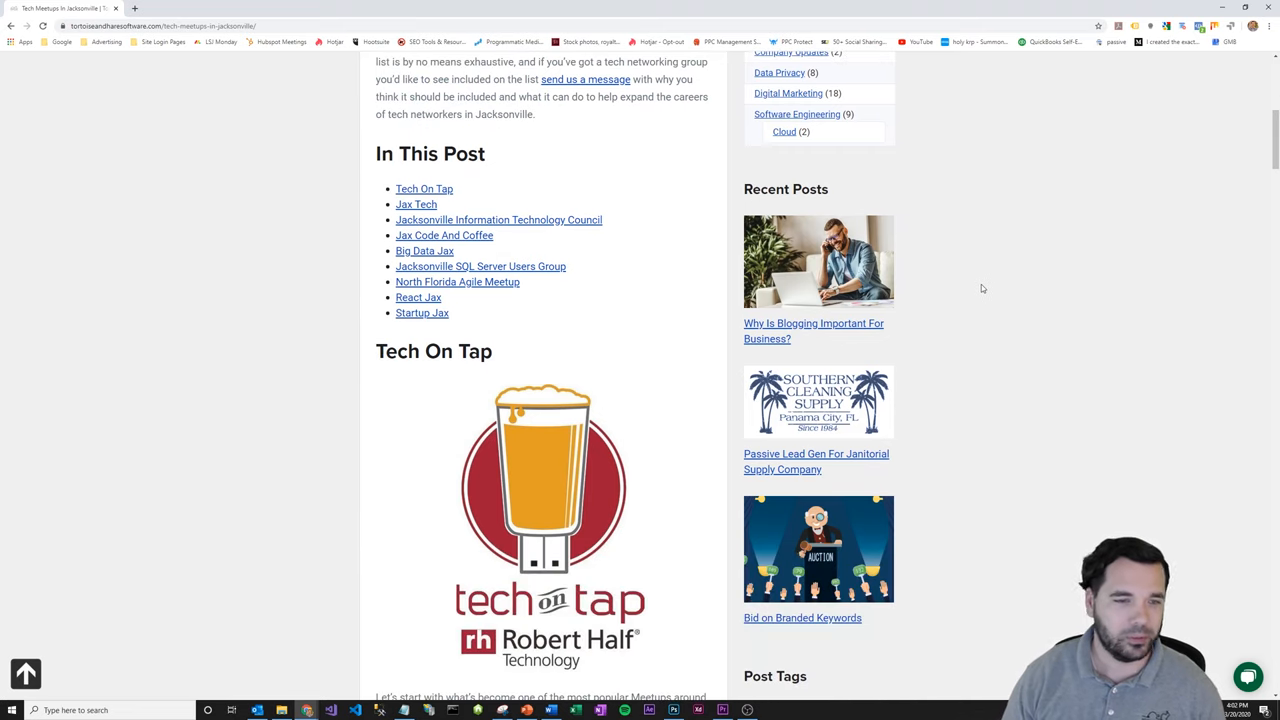
scroll("down", 3)
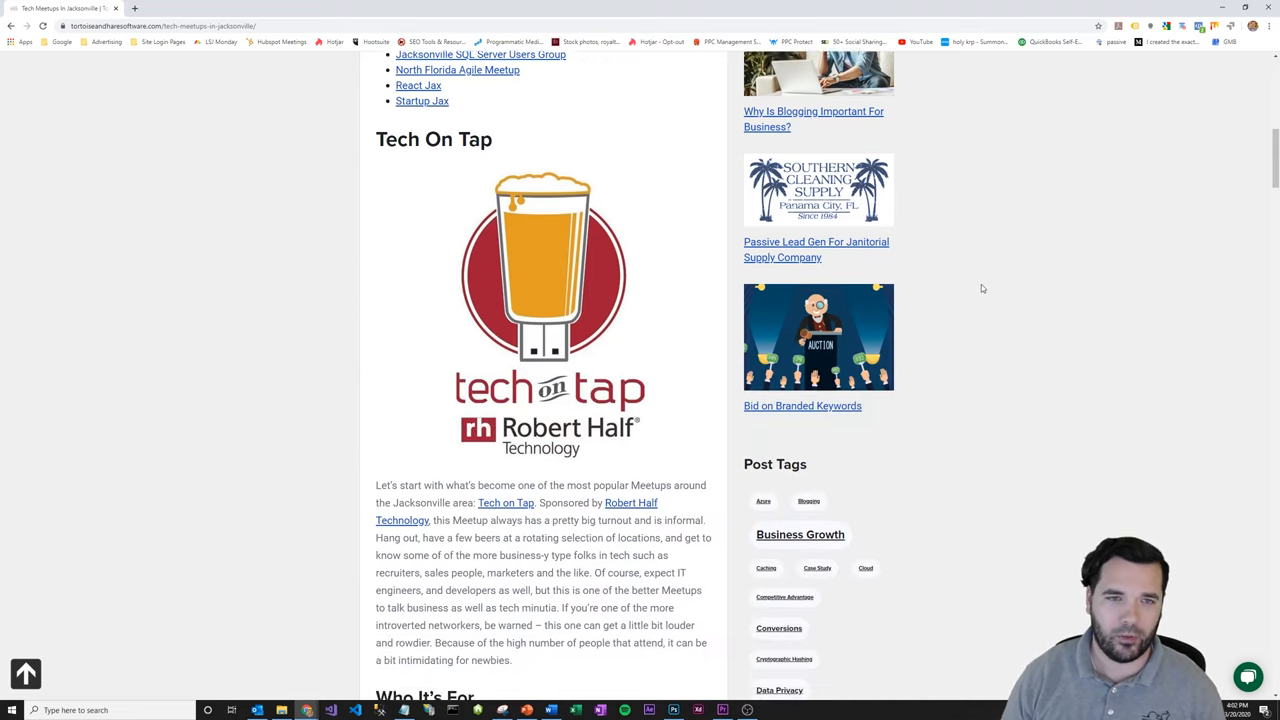
scroll("down", 3)
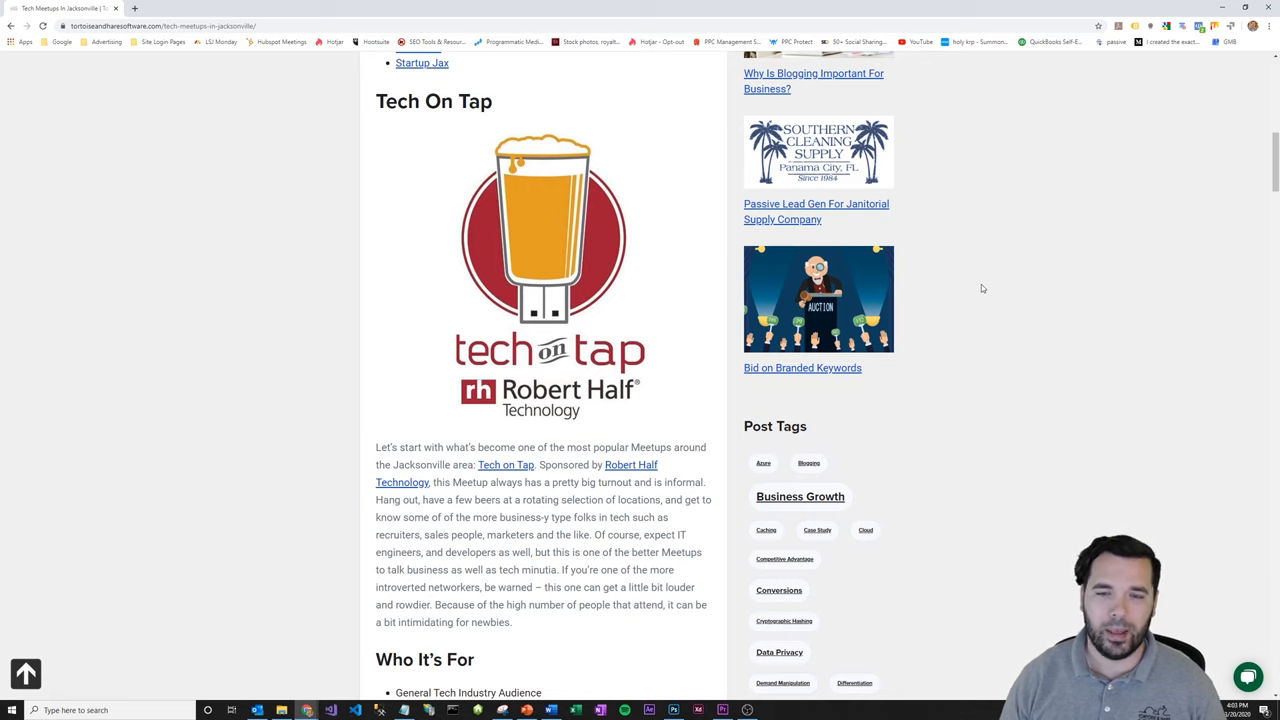
scroll("down", 3)
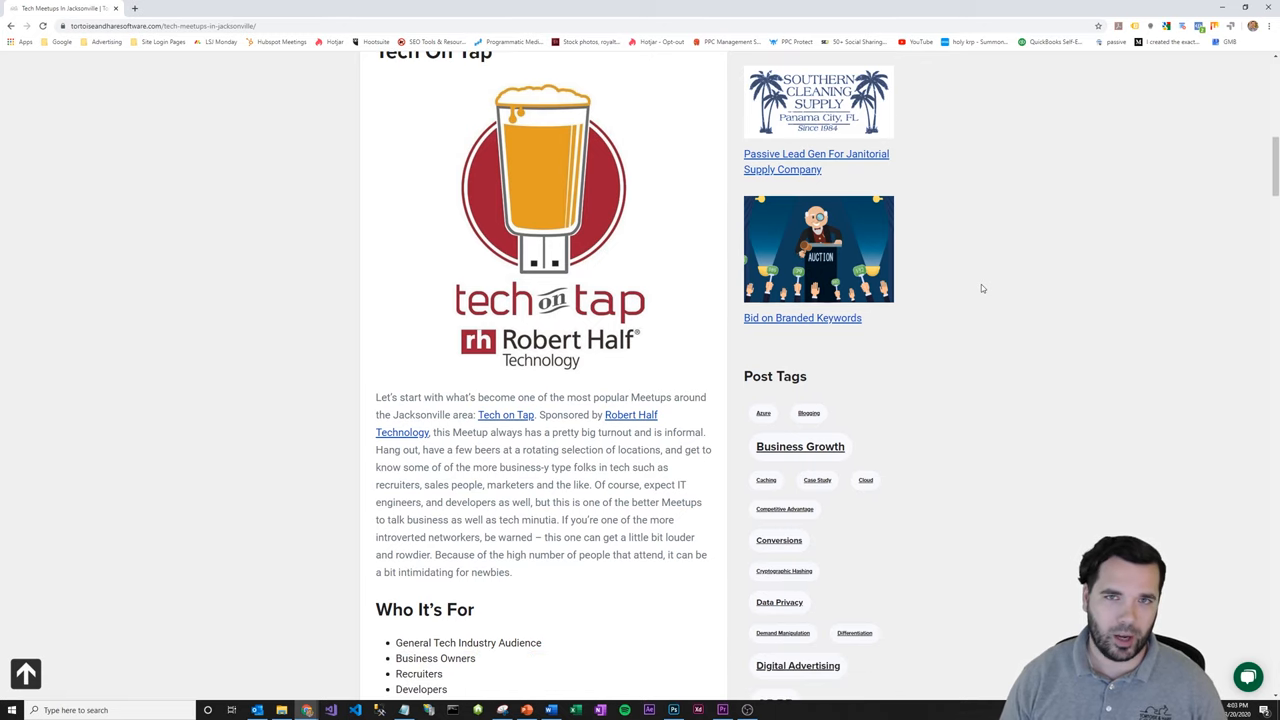
scroll("down", 3)
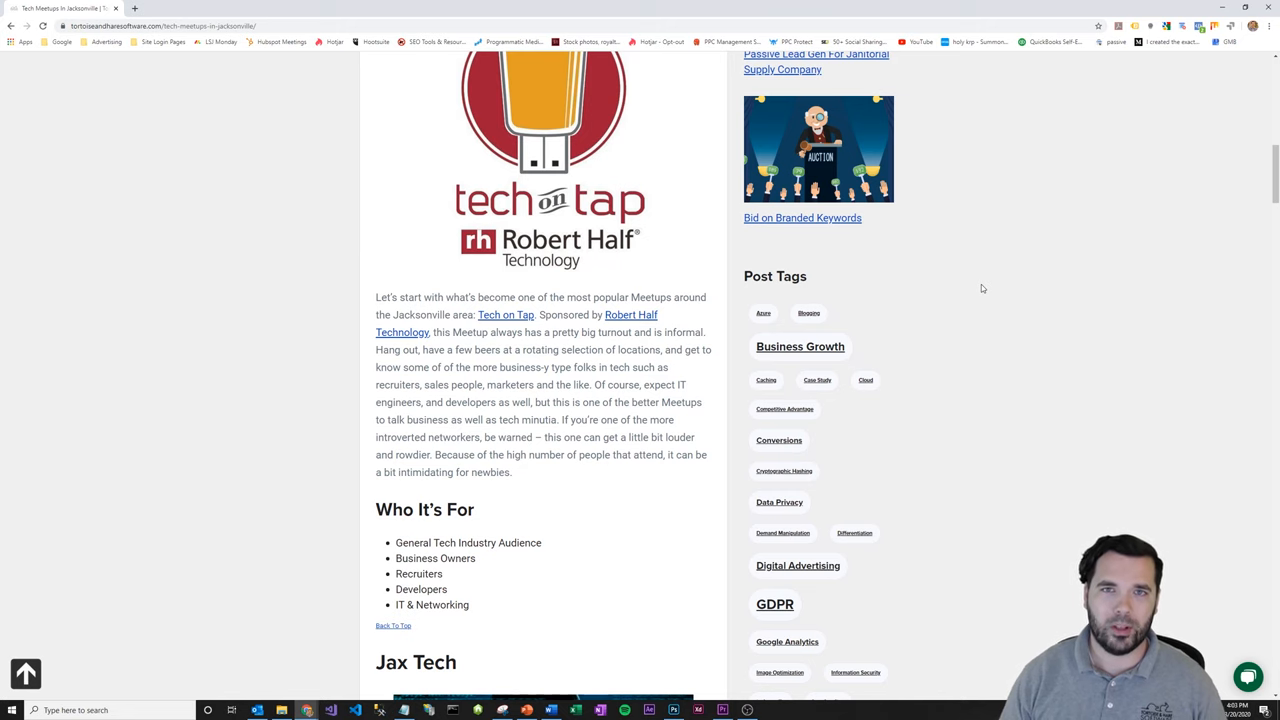
scroll("down", 3)
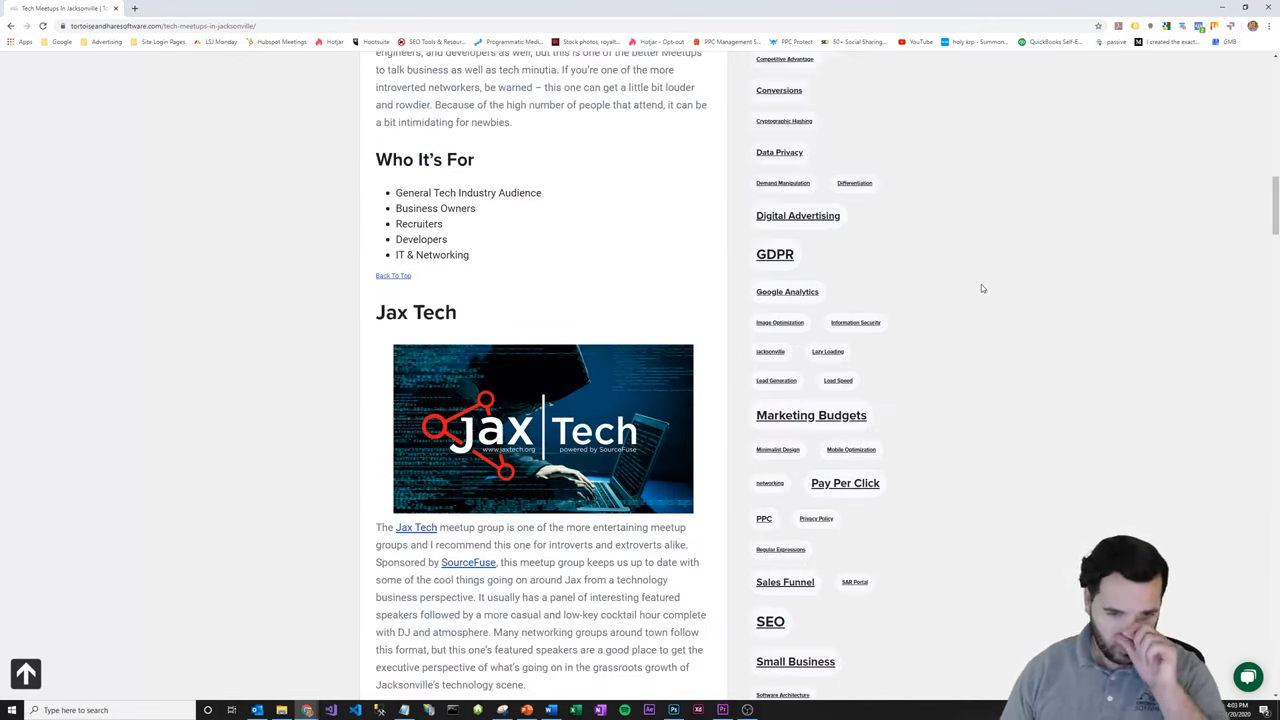
scroll("down", 3)
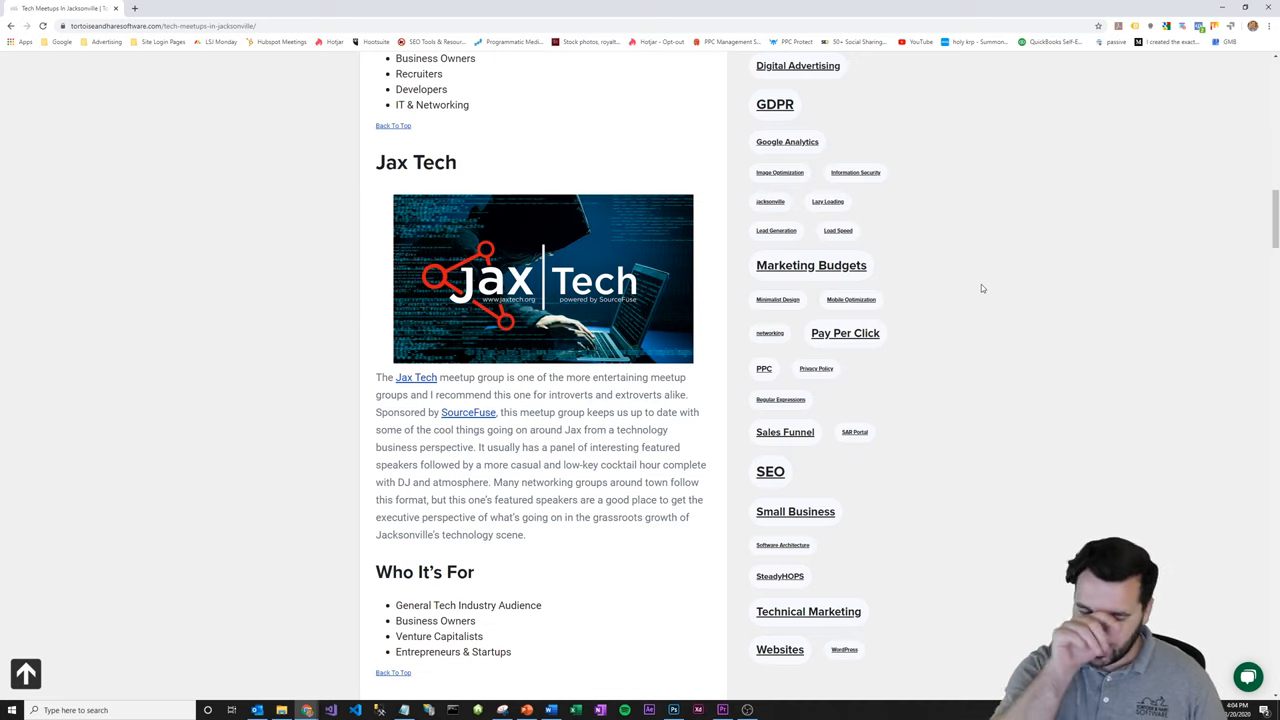
mouse_move(964, 280)
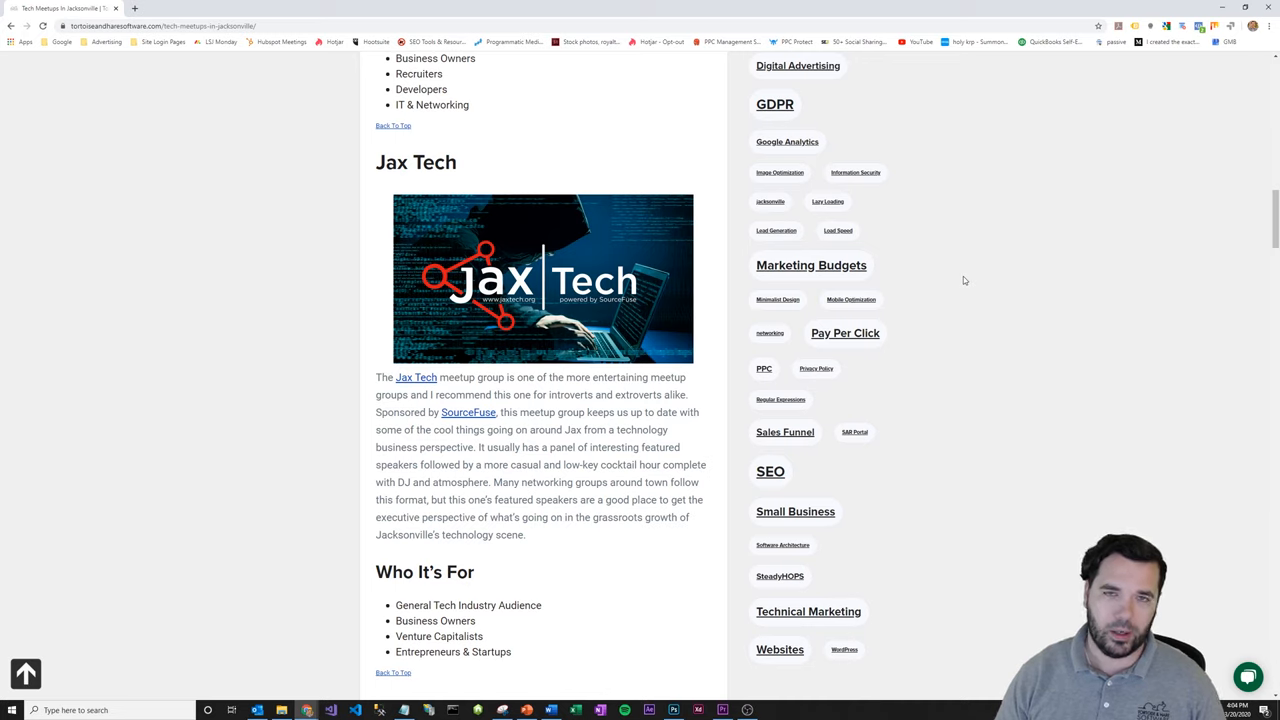
mouse_move(972, 284)
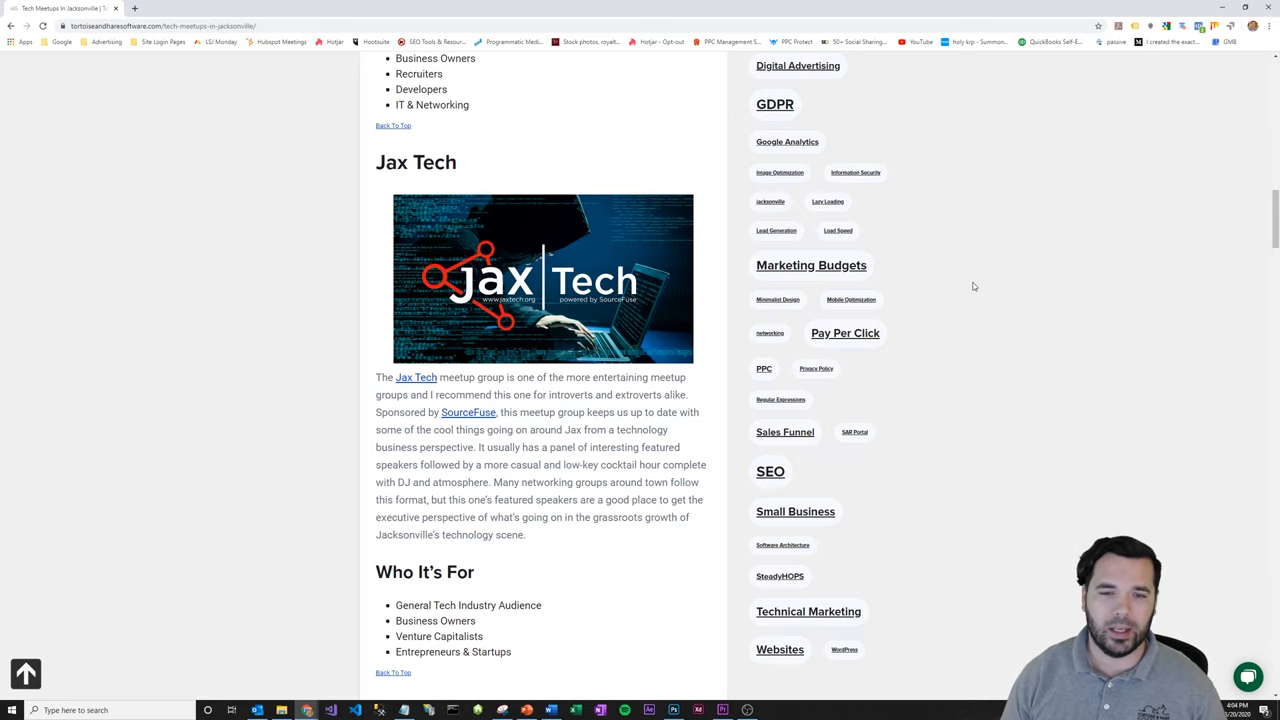
scroll("down", 3)
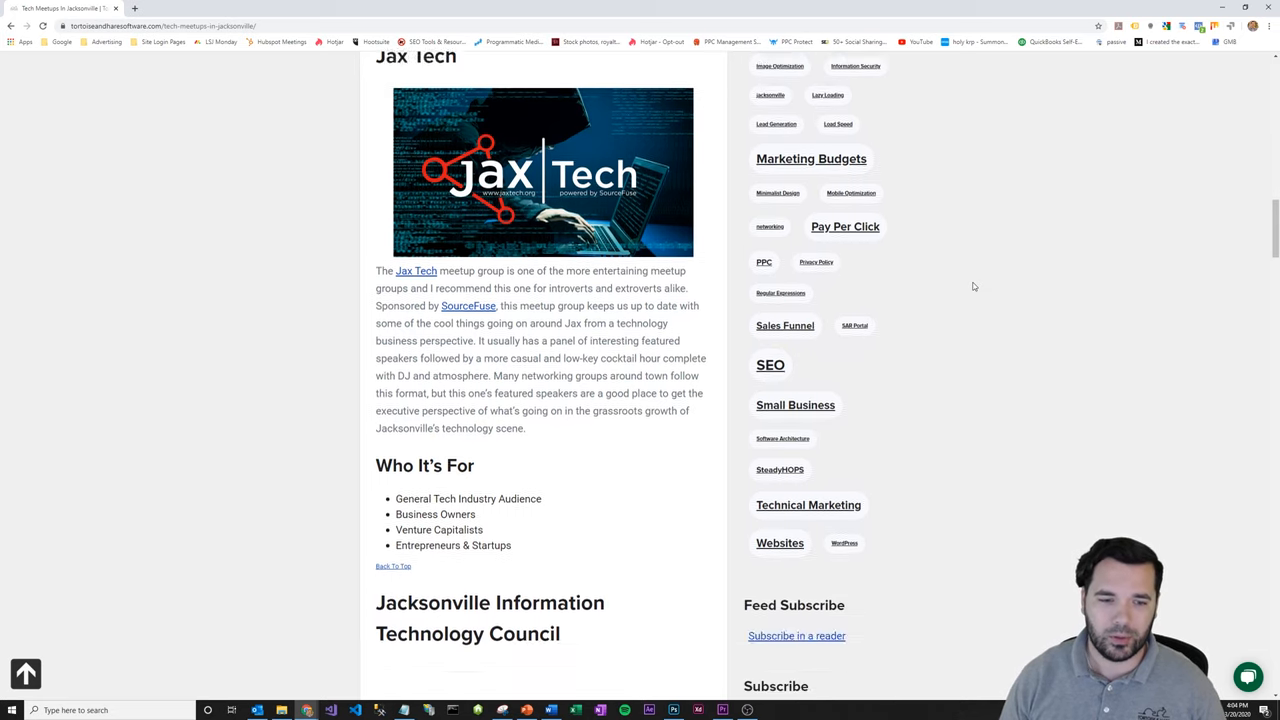
scroll("down", 3)
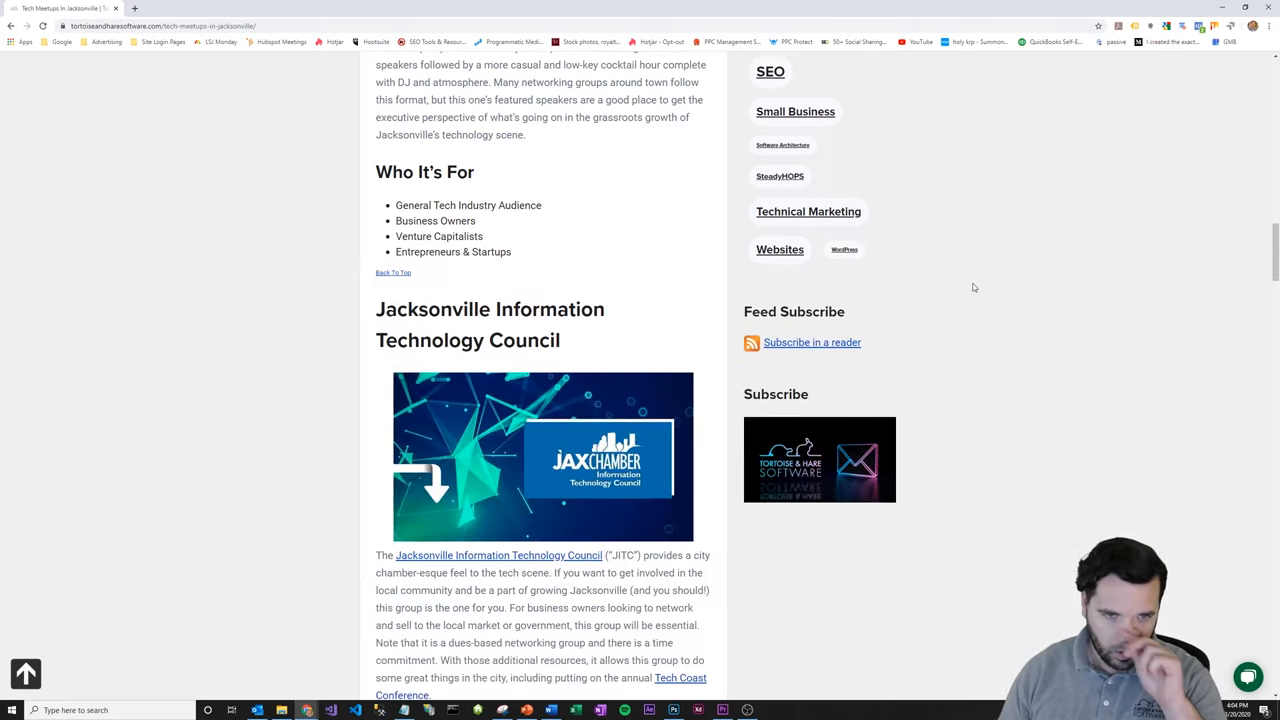
scroll("down", 3)
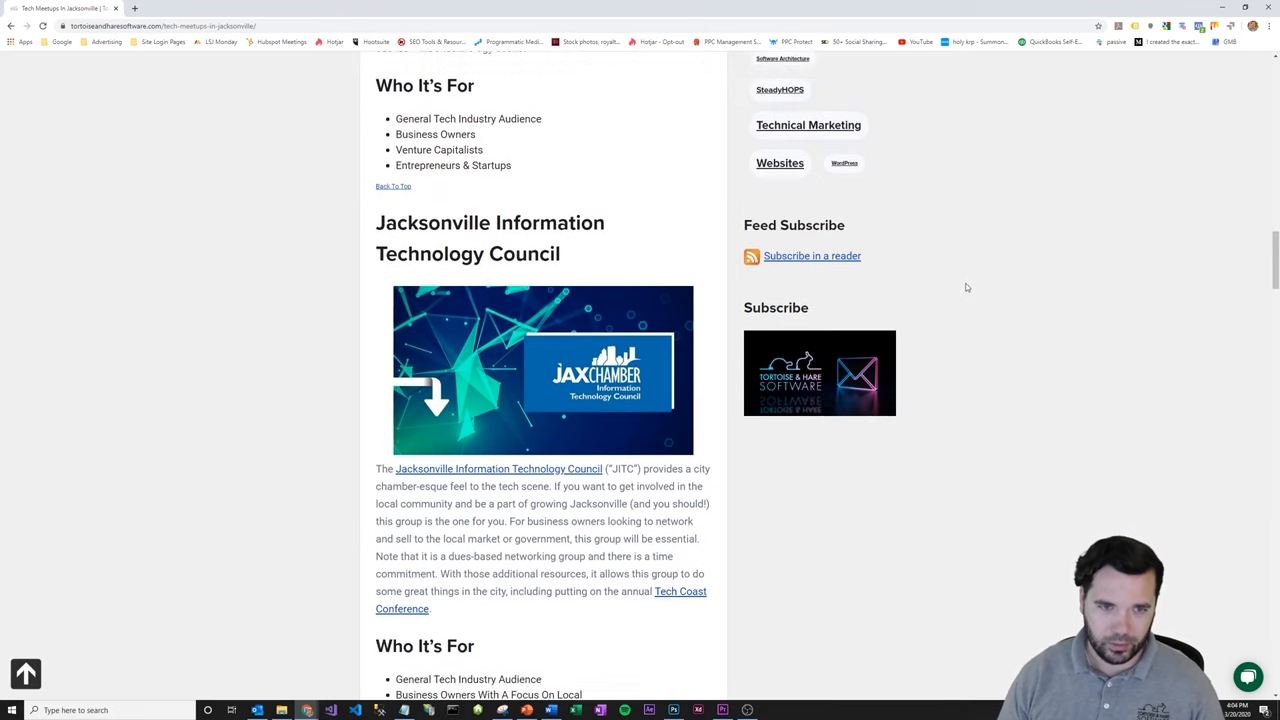
scroll("down", 3)
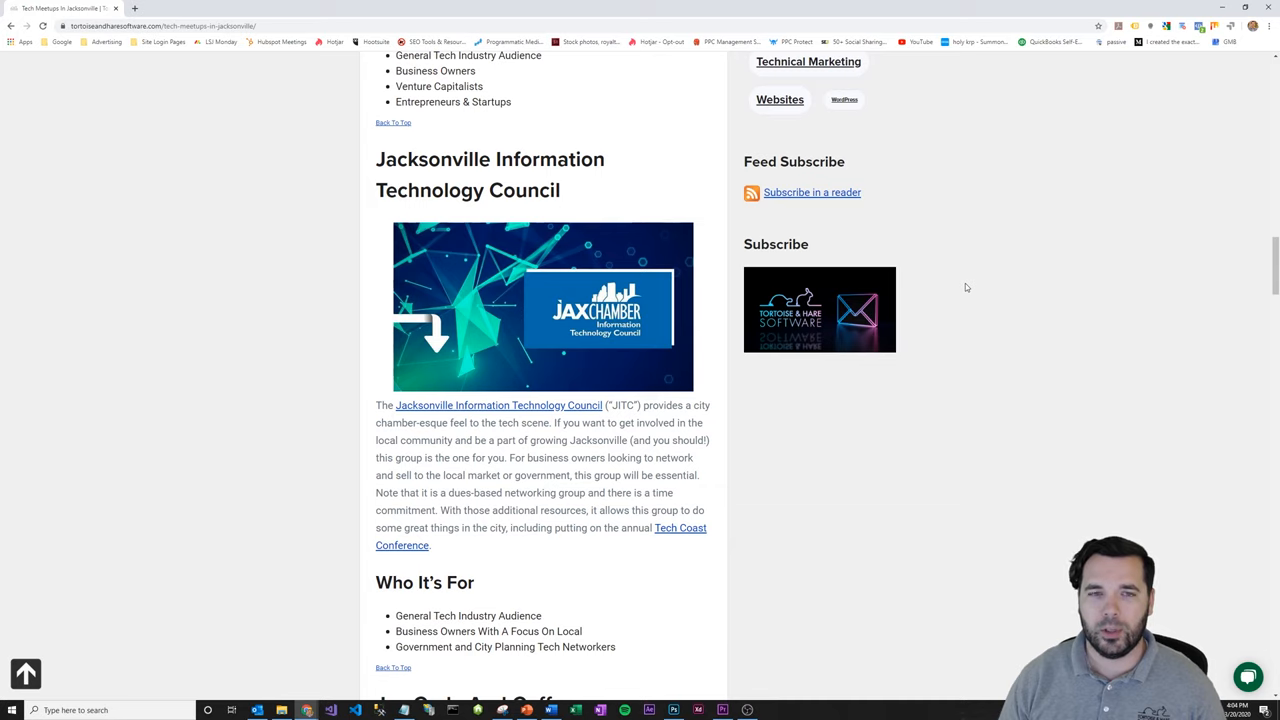
scroll("down", 3)
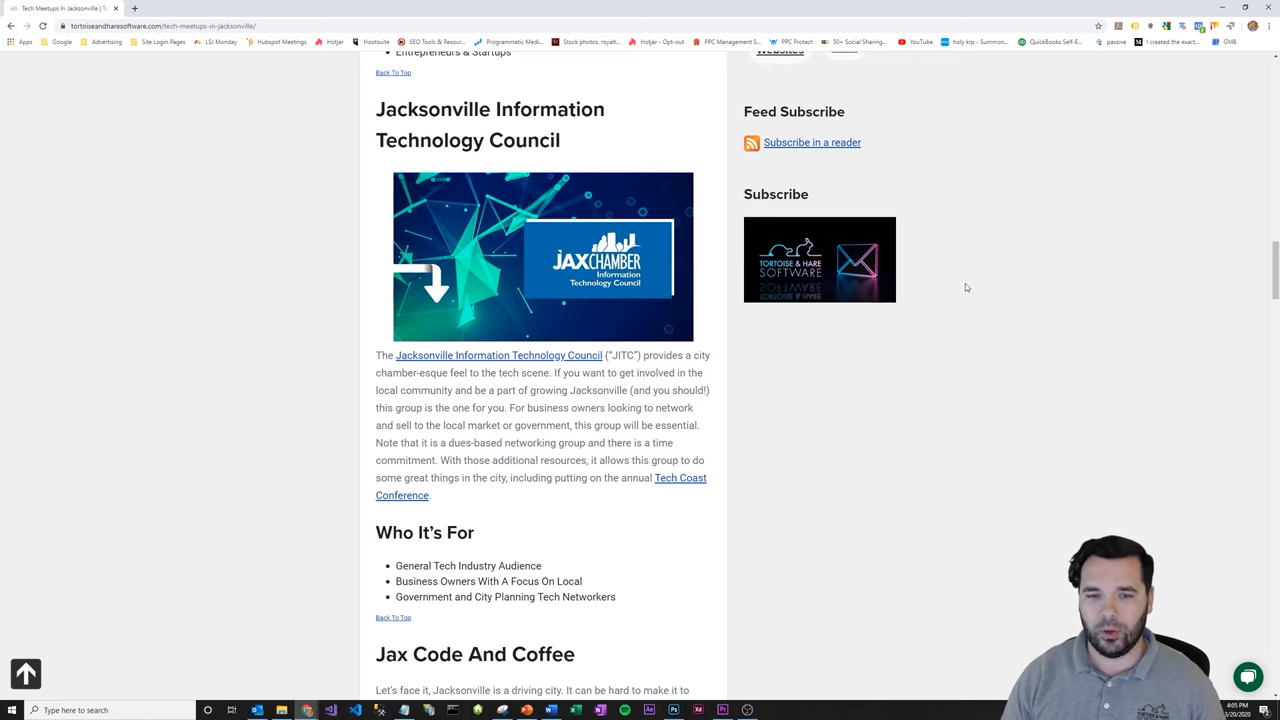
scroll("down", 3)
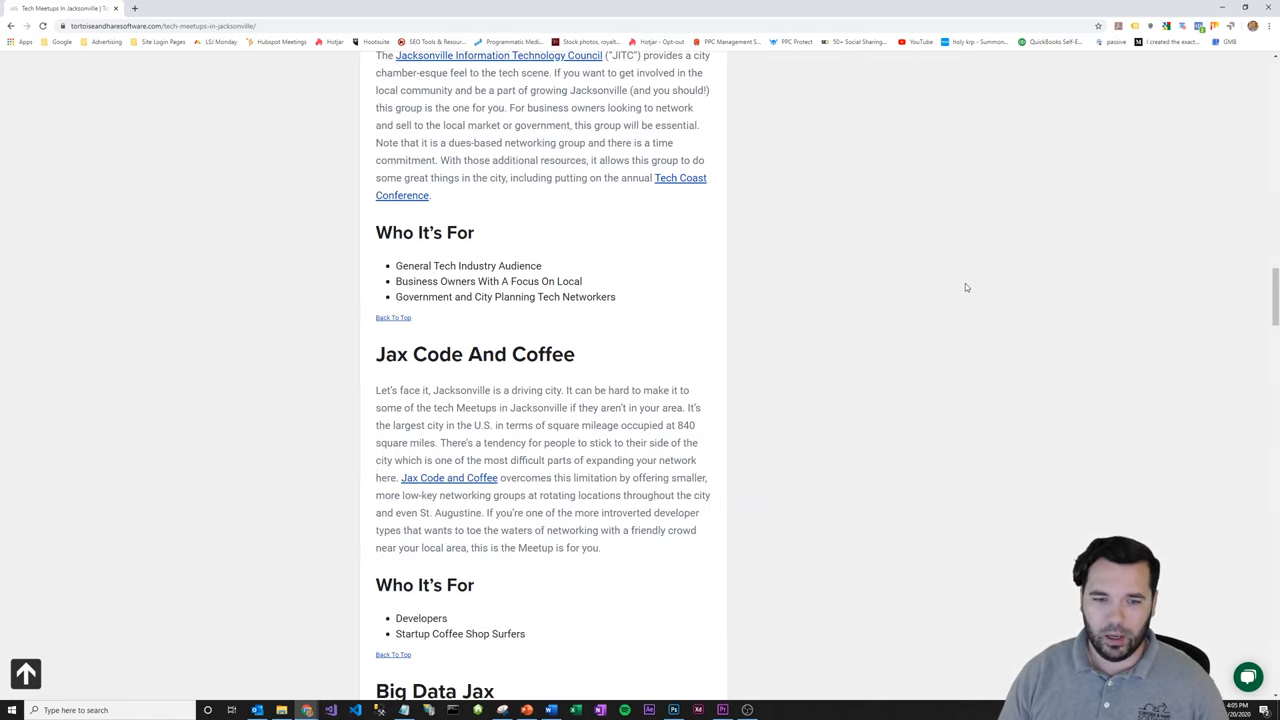
scroll("down", 3)
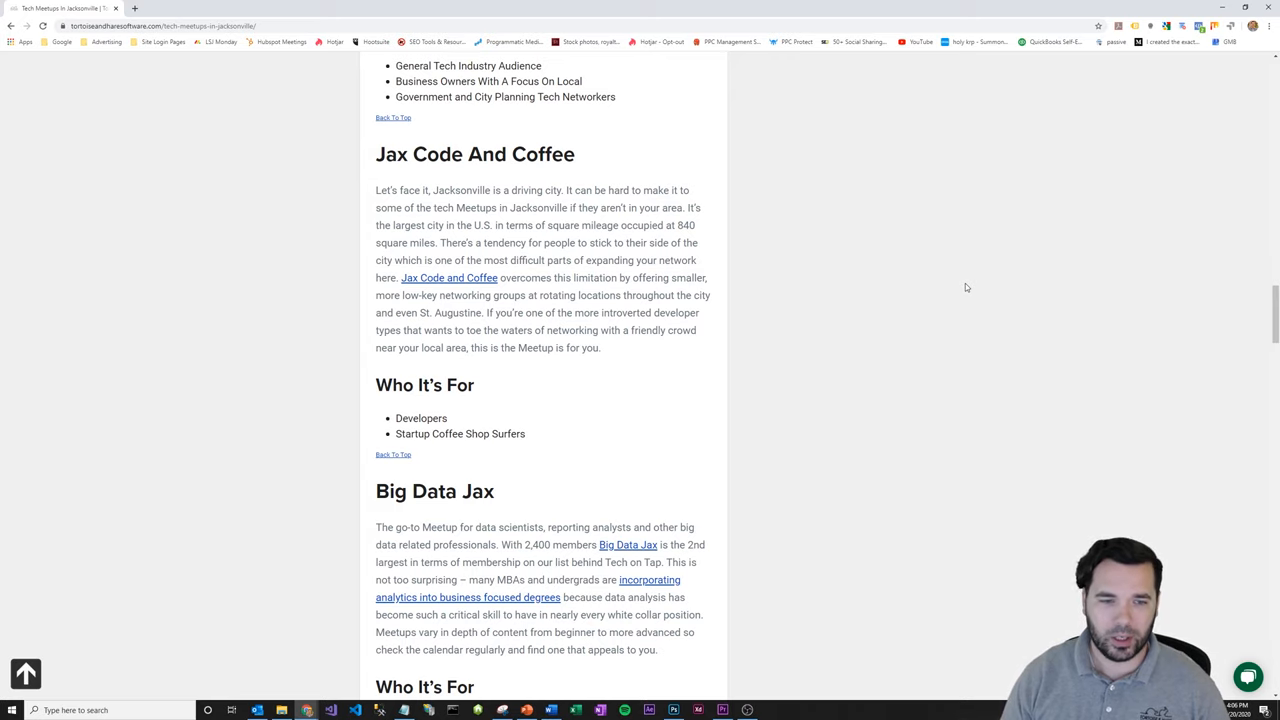
scroll("down", 3)
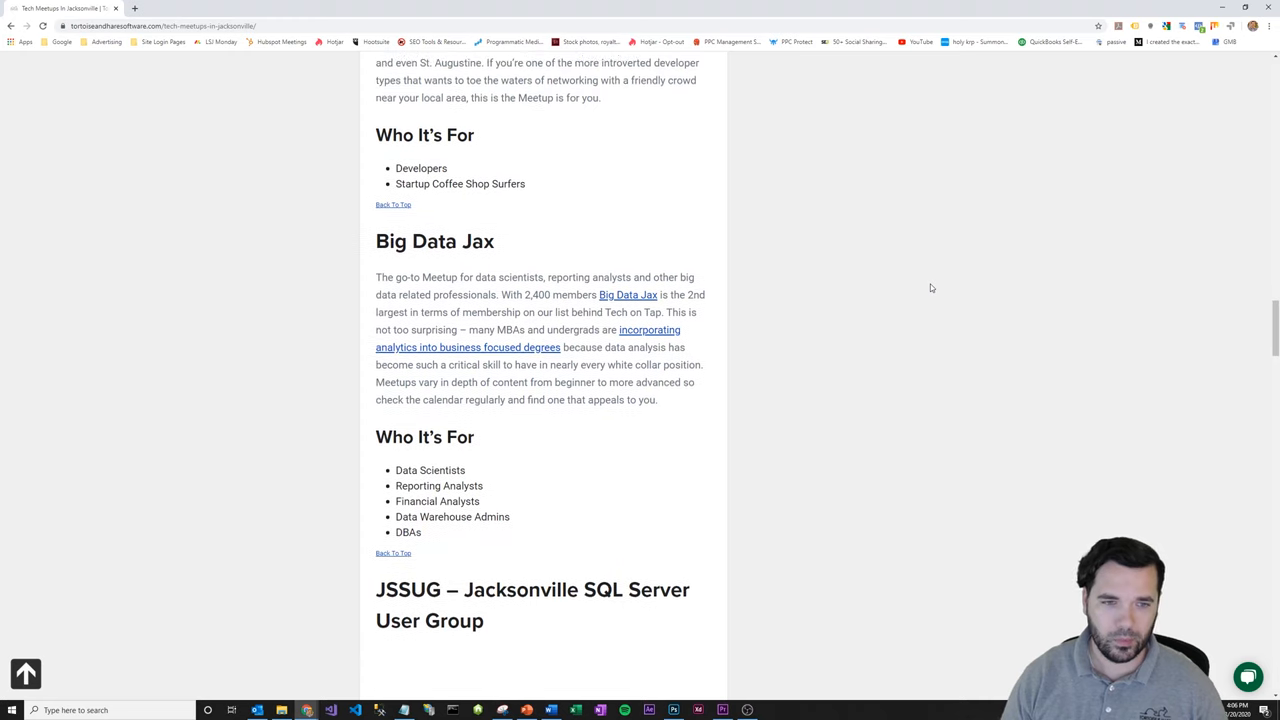
scroll("down", 3)
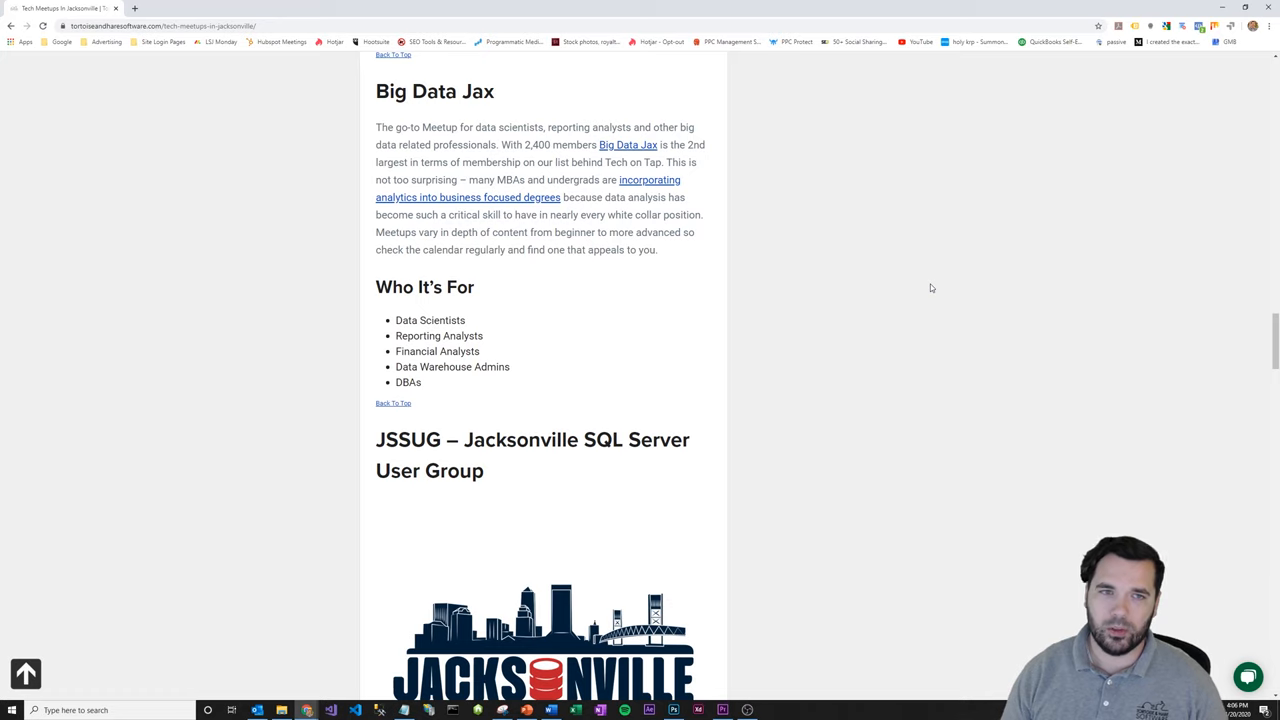
mouse_move(904, 298)
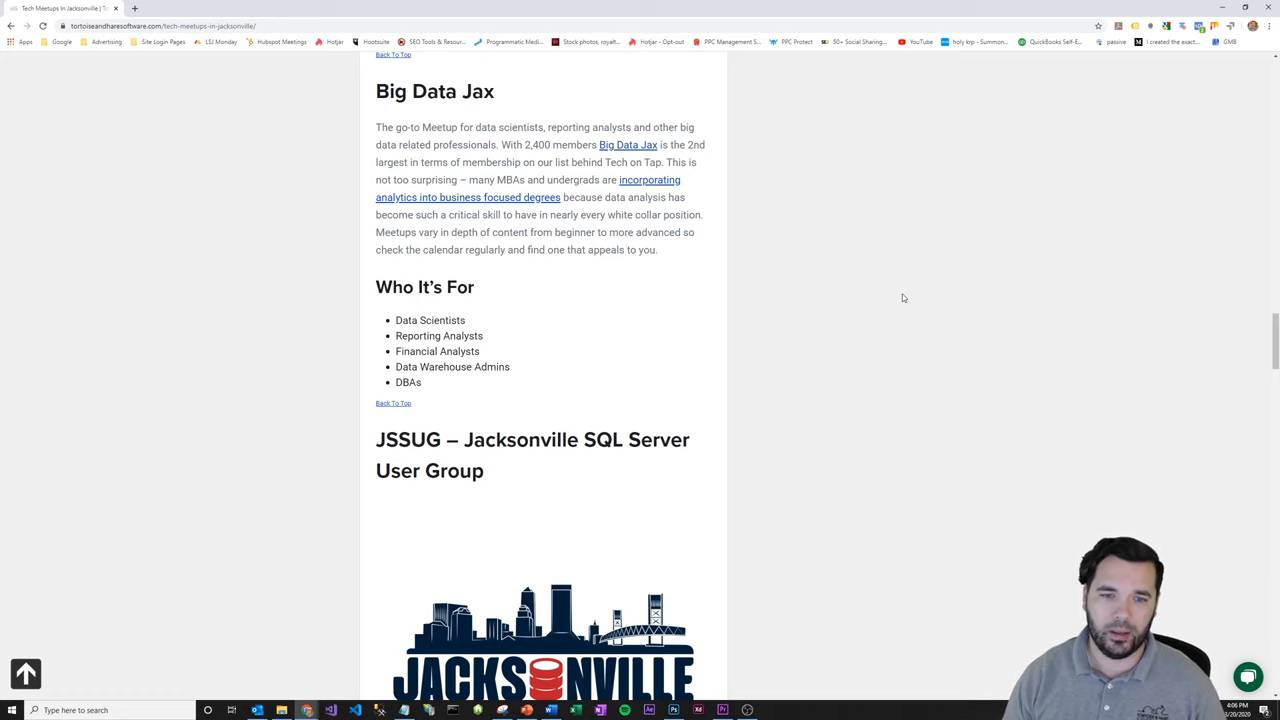
scroll("down", 3)
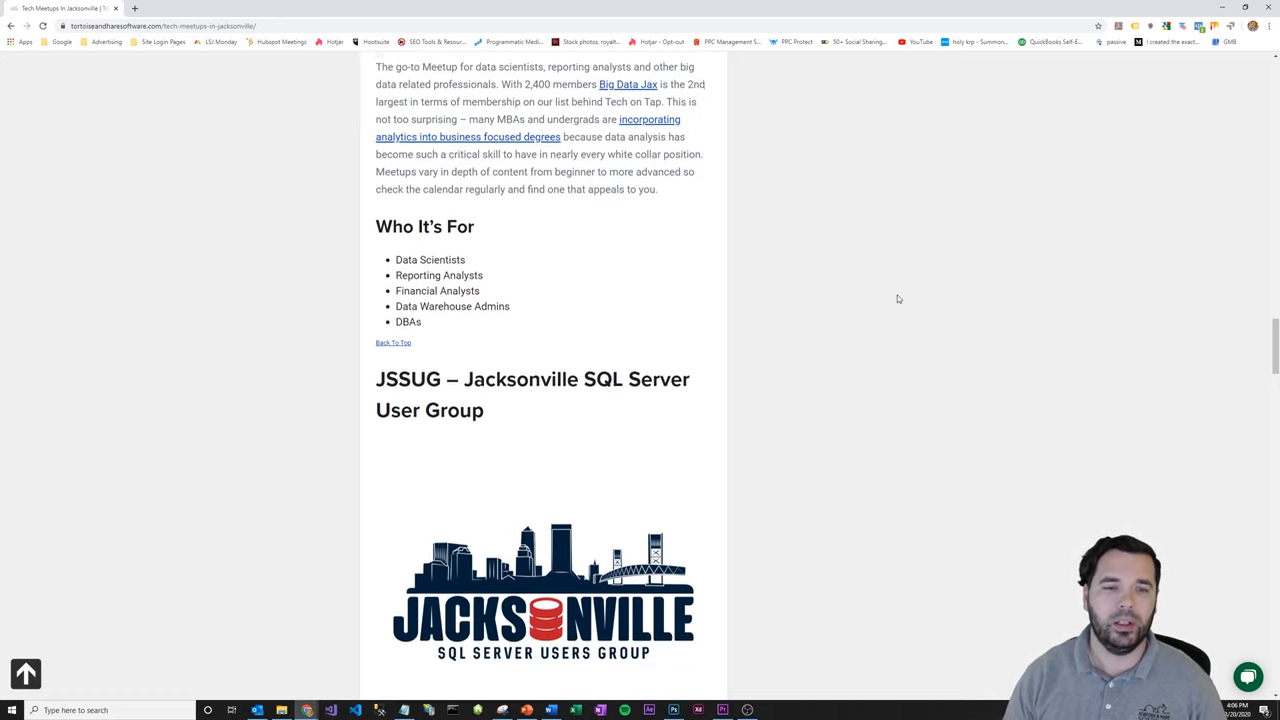
scroll("down", 3)
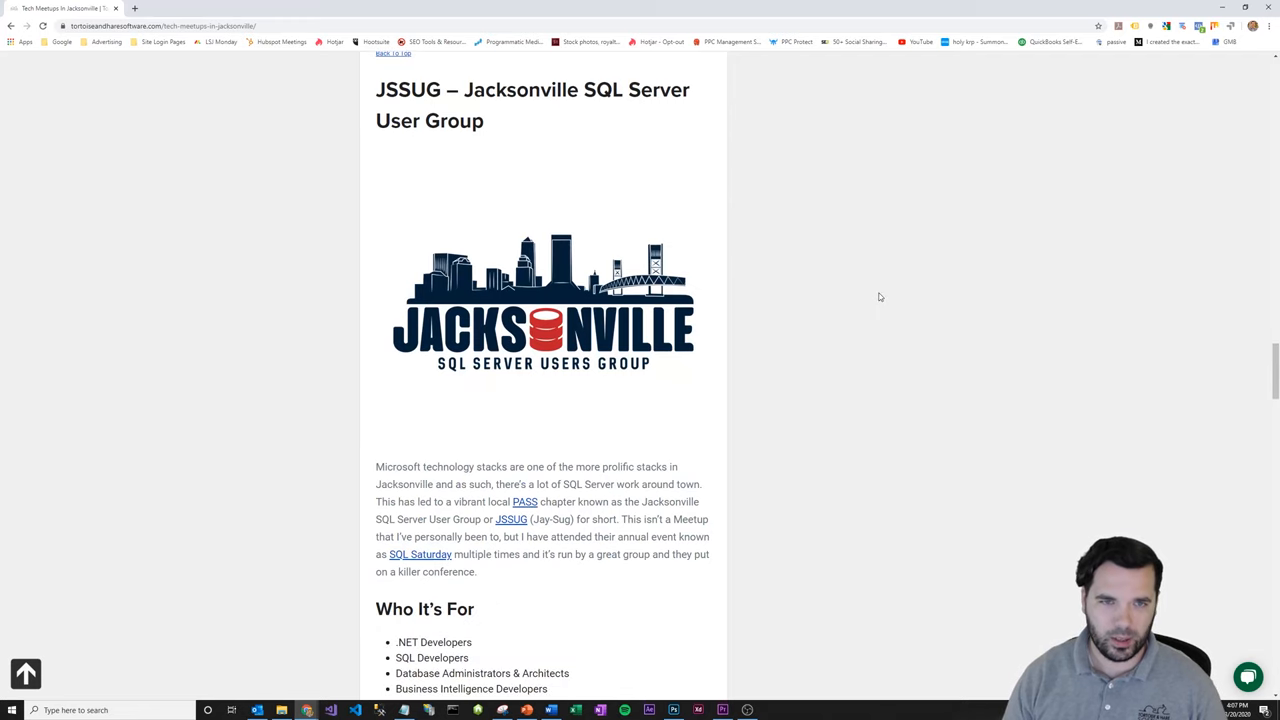
scroll("down", 3)
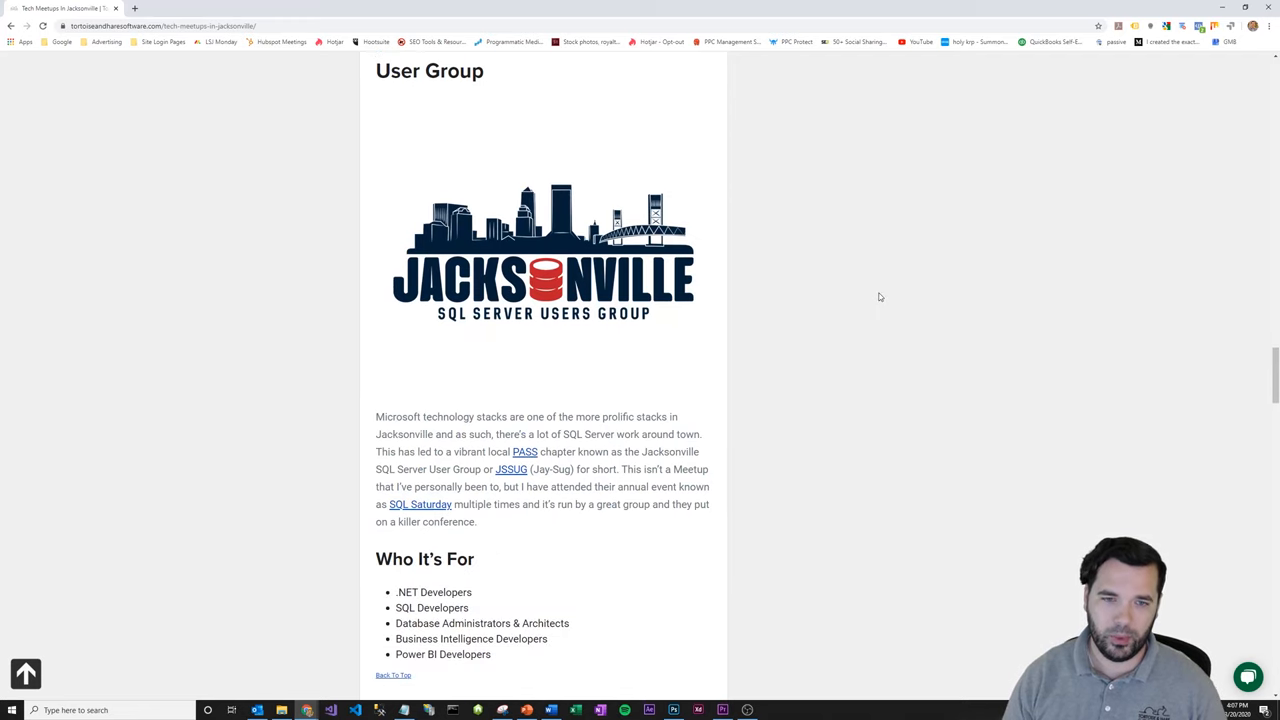
scroll("up", 3)
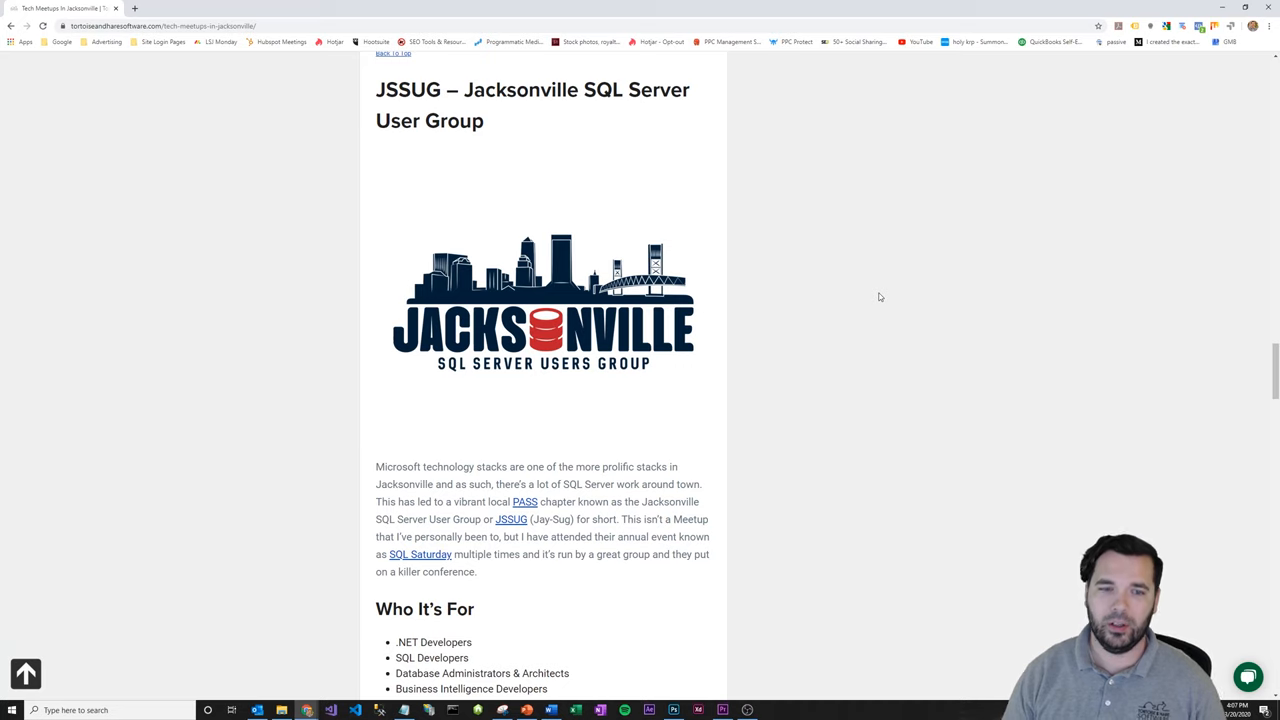
scroll("down", 3)
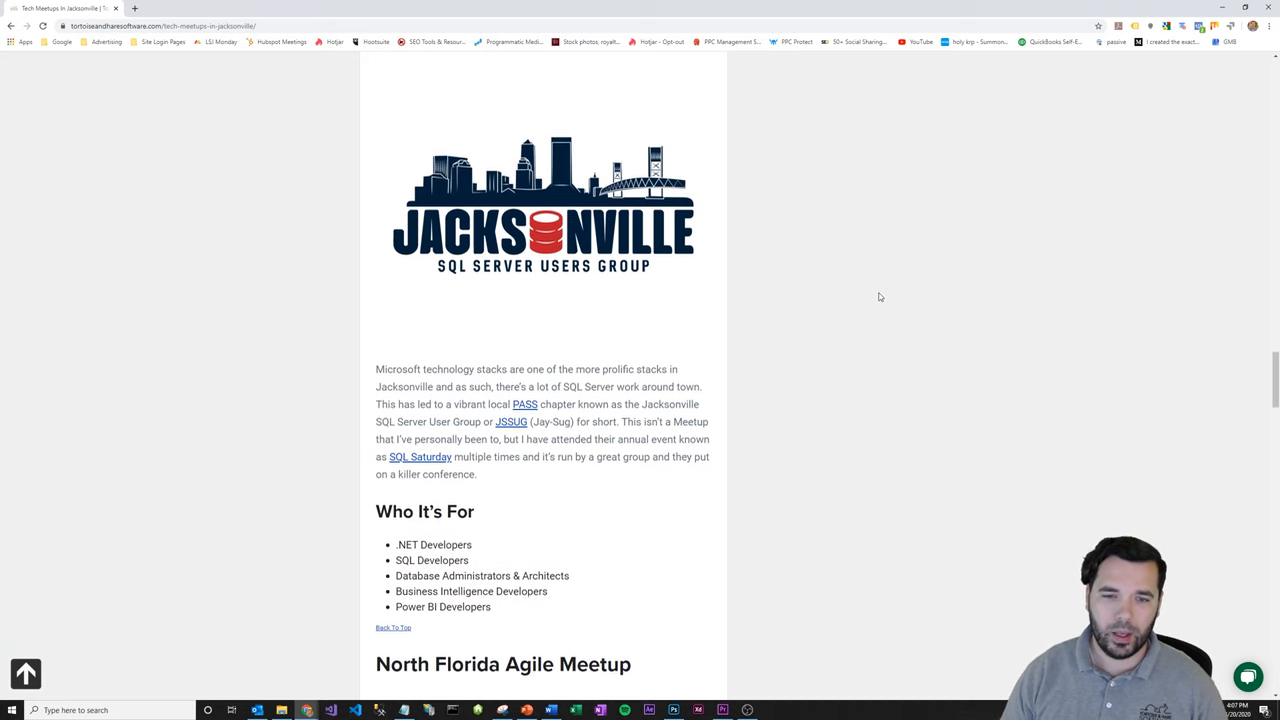
scroll("down", 3)
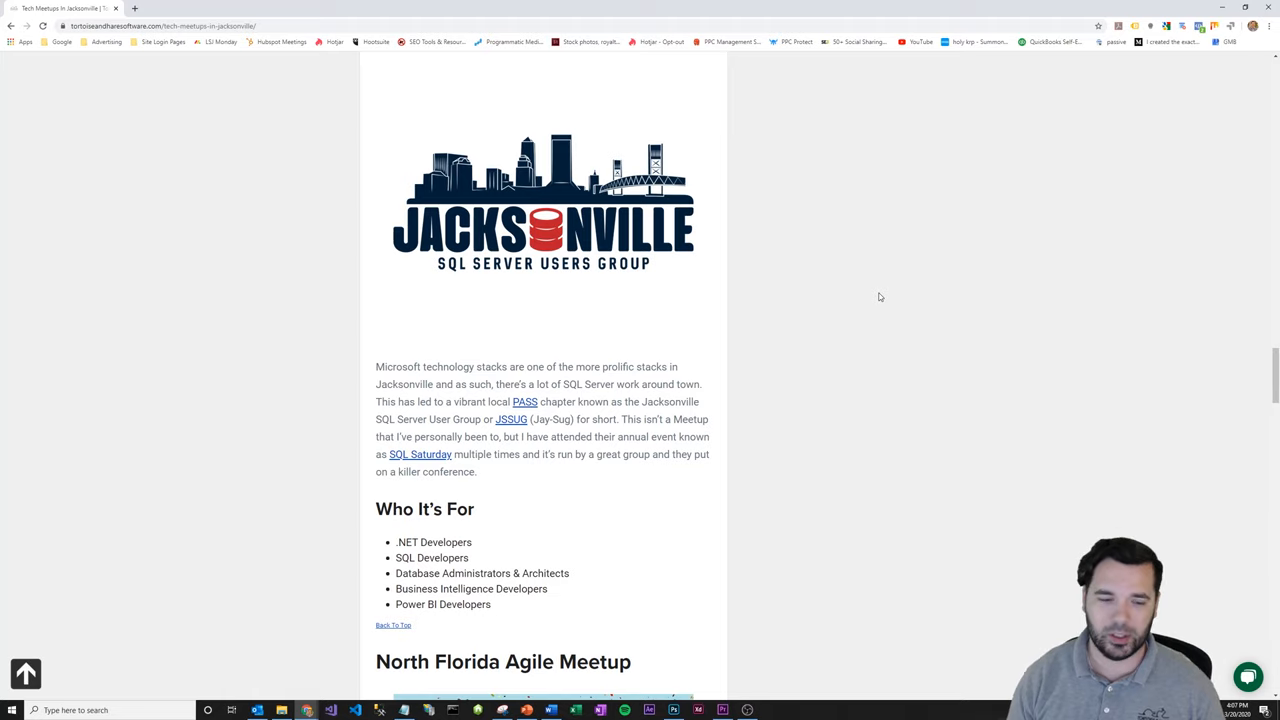
scroll("down", 3)
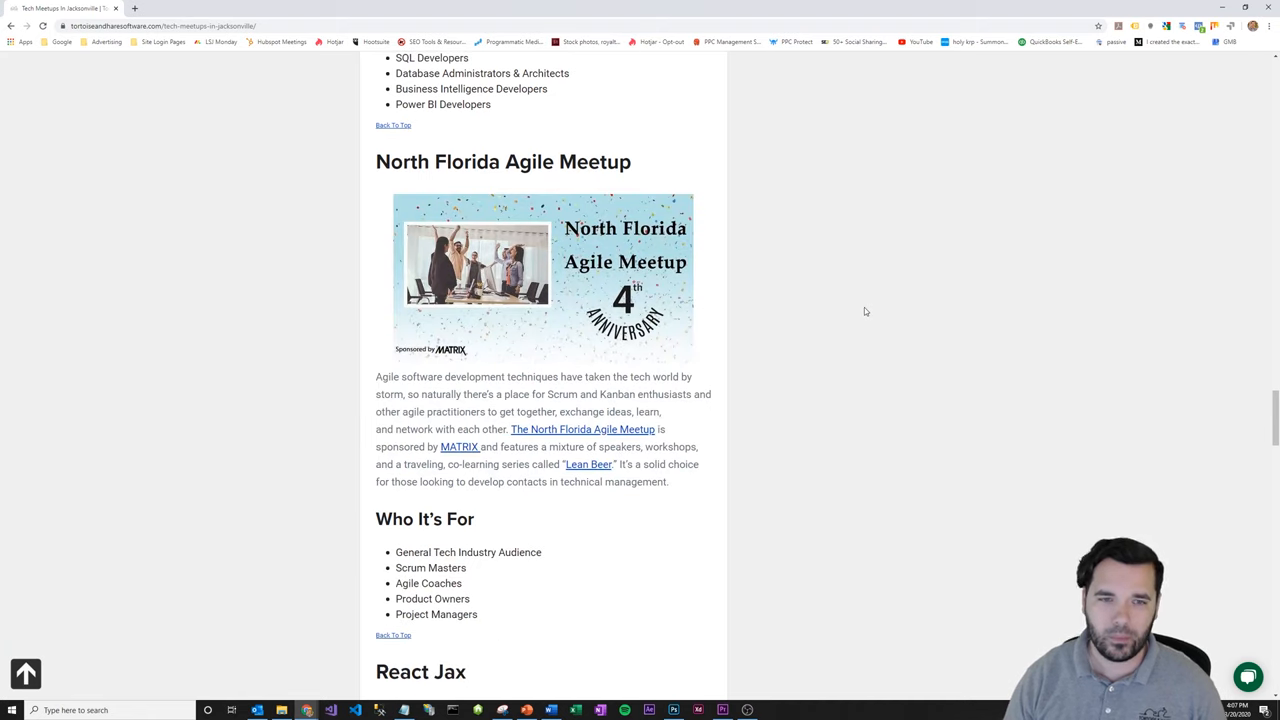
scroll("down", 3)
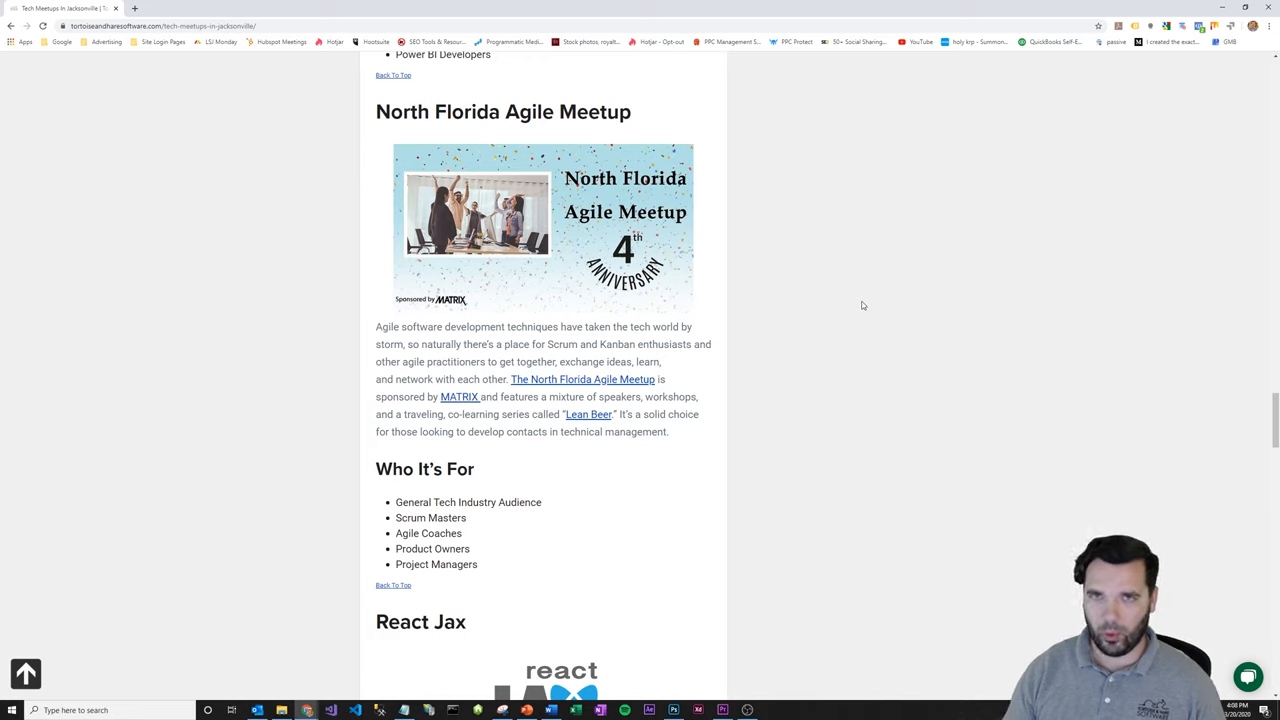
scroll("down", 3)
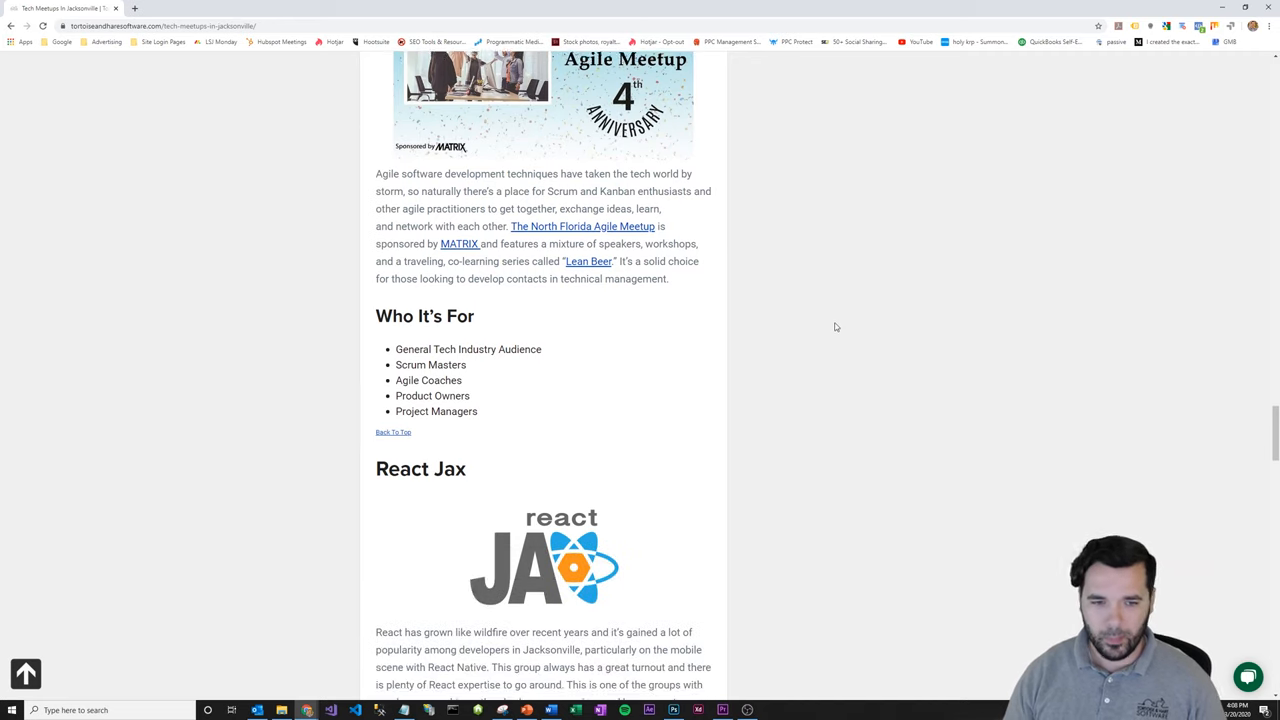
scroll("down", 3)
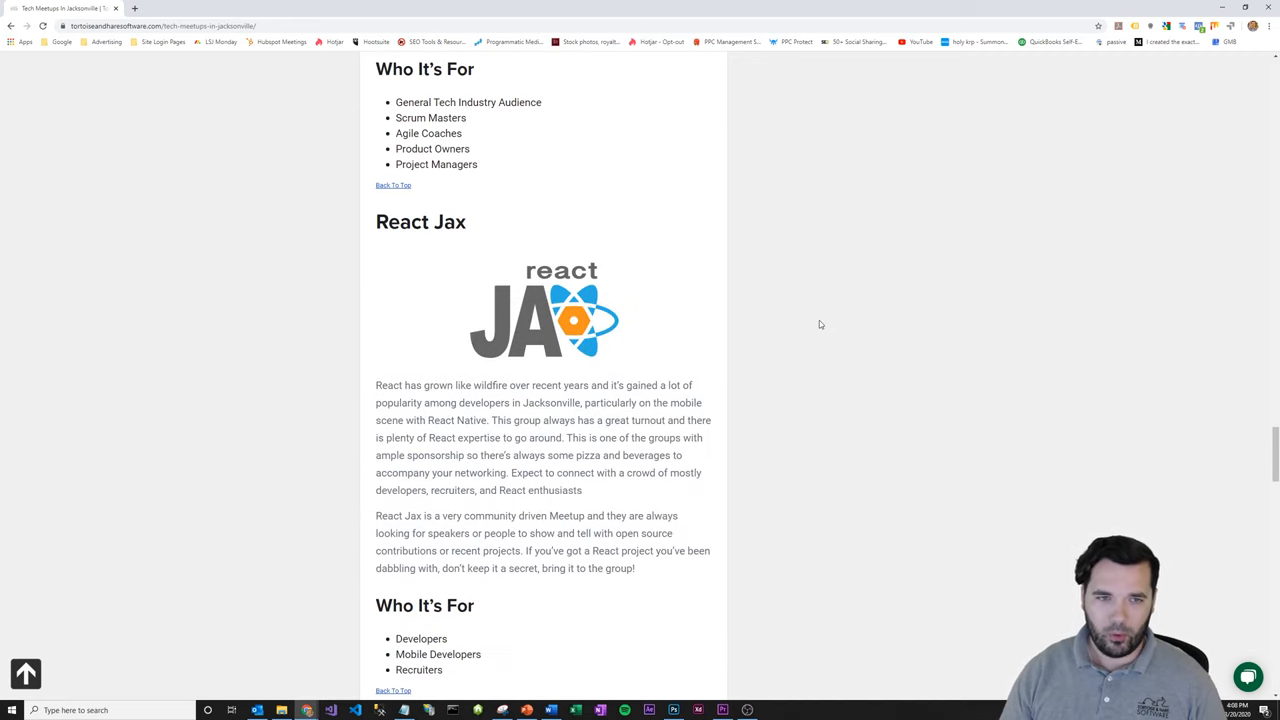
scroll("down", 3)
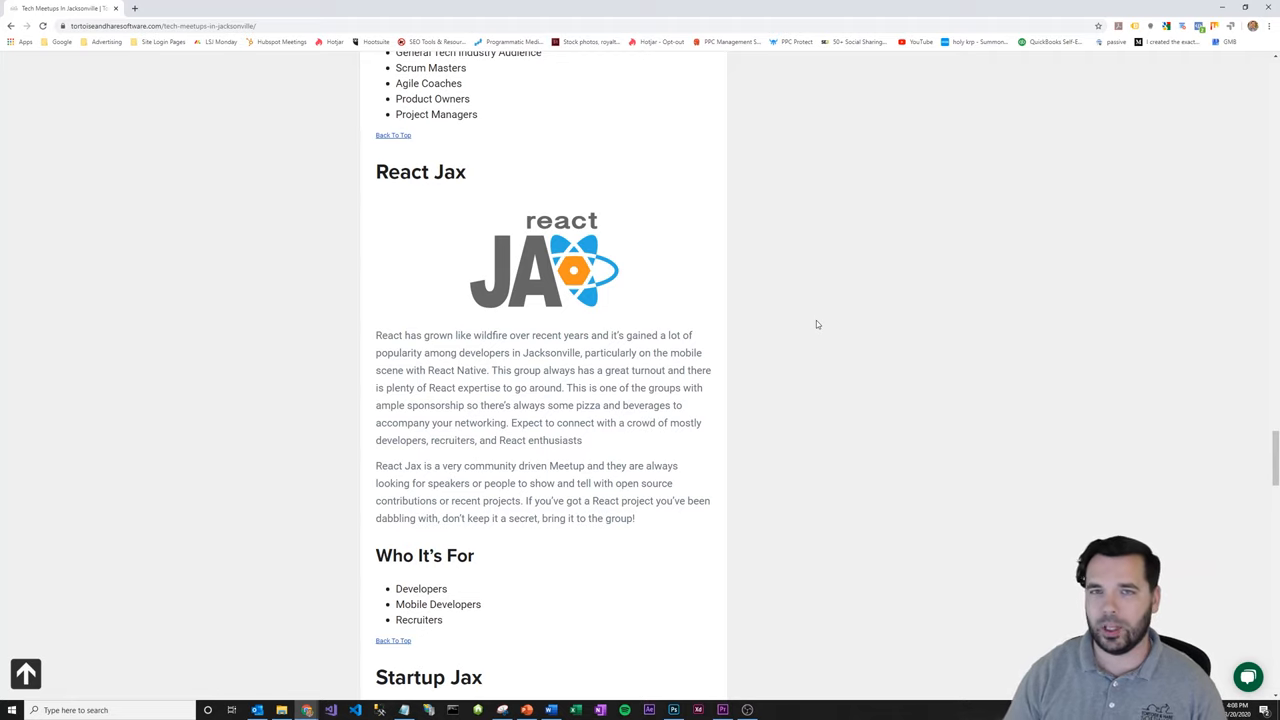
mouse_move(812, 320)
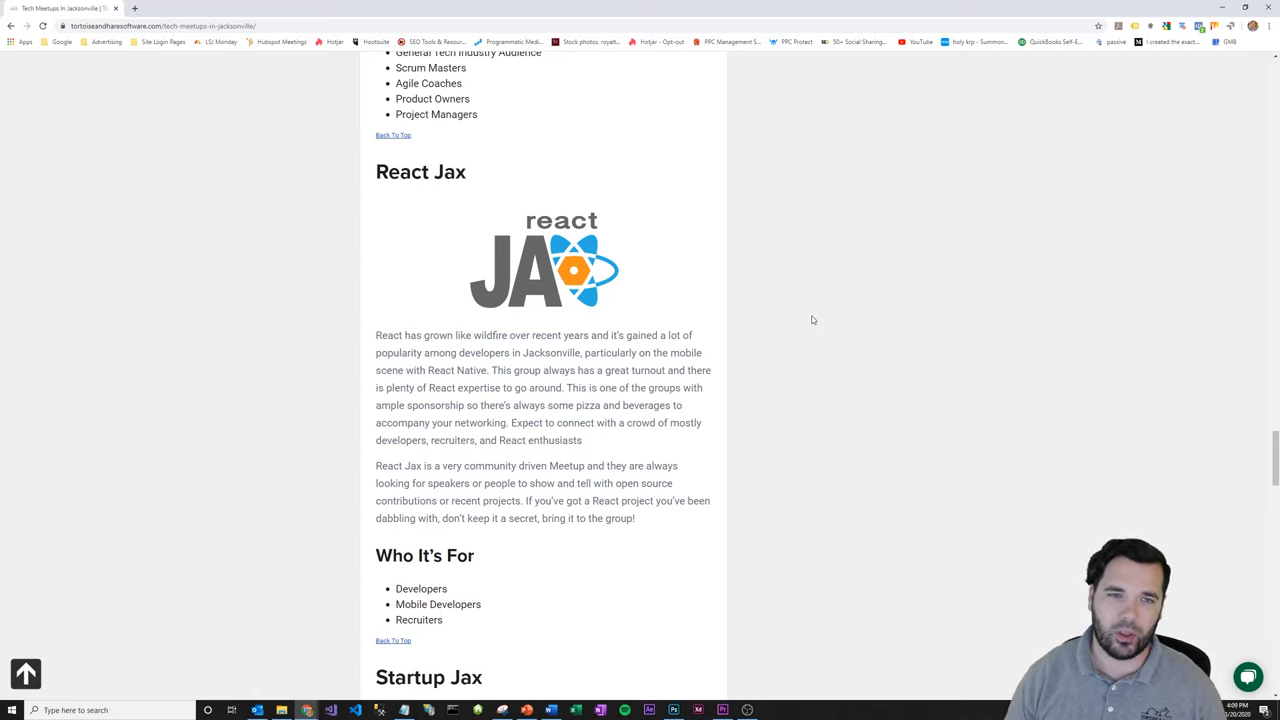
mouse_move(806, 296)
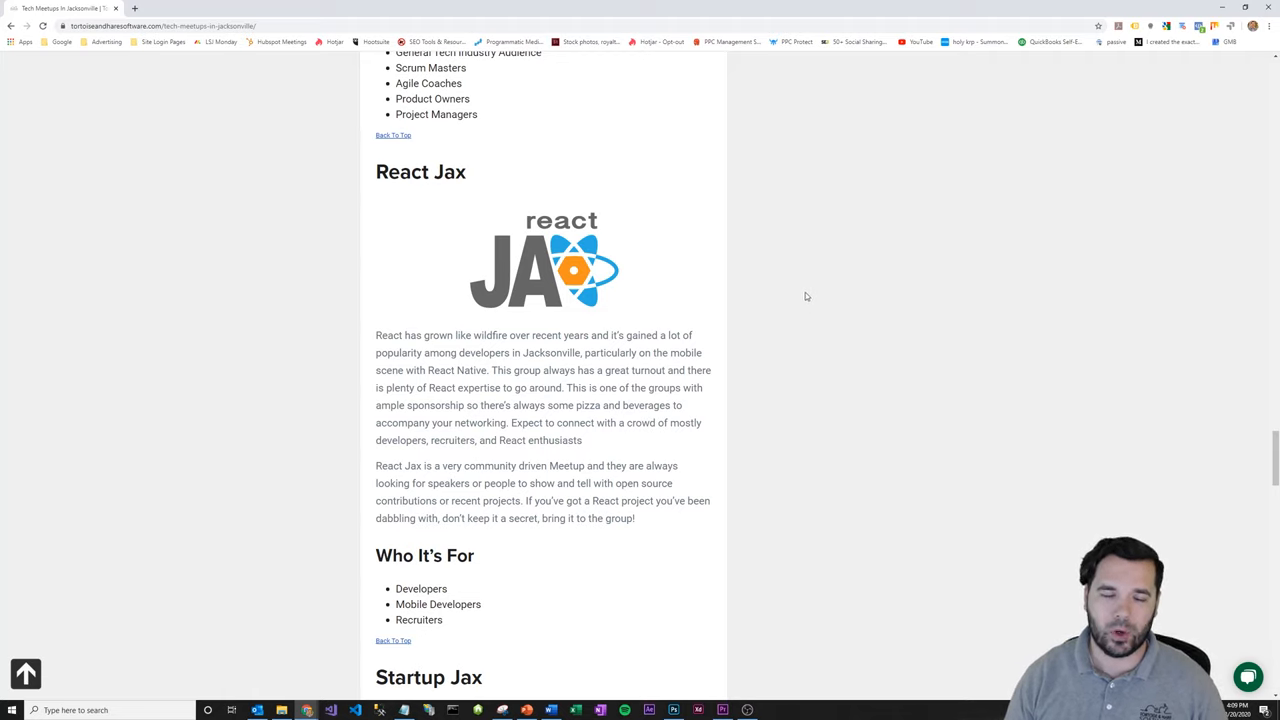
scroll("down", 3)
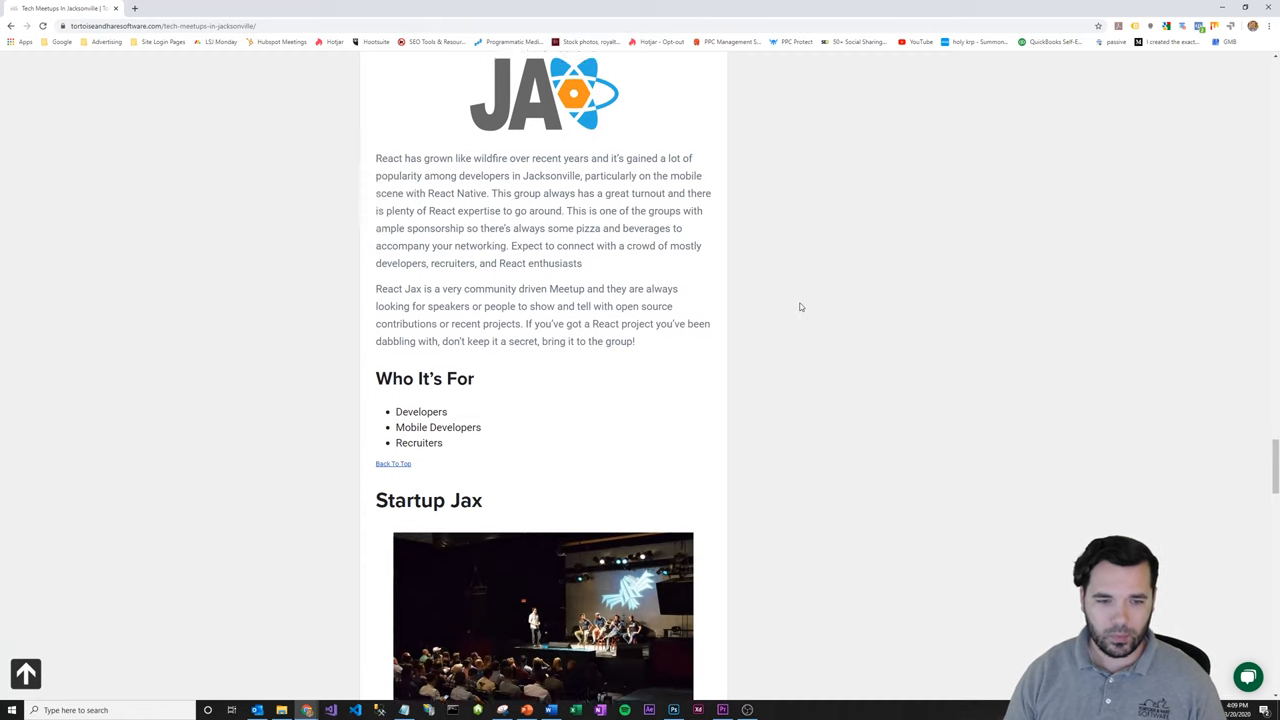
scroll("down", 3)
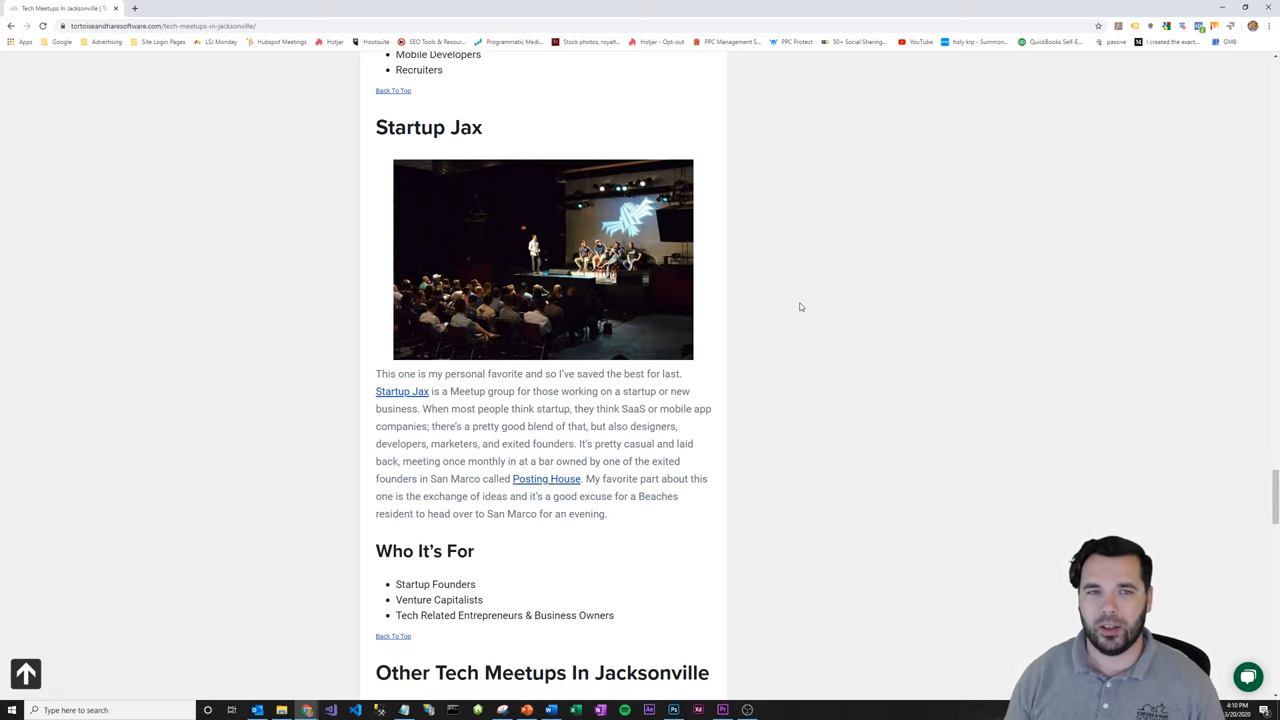
mouse_move(780, 256)
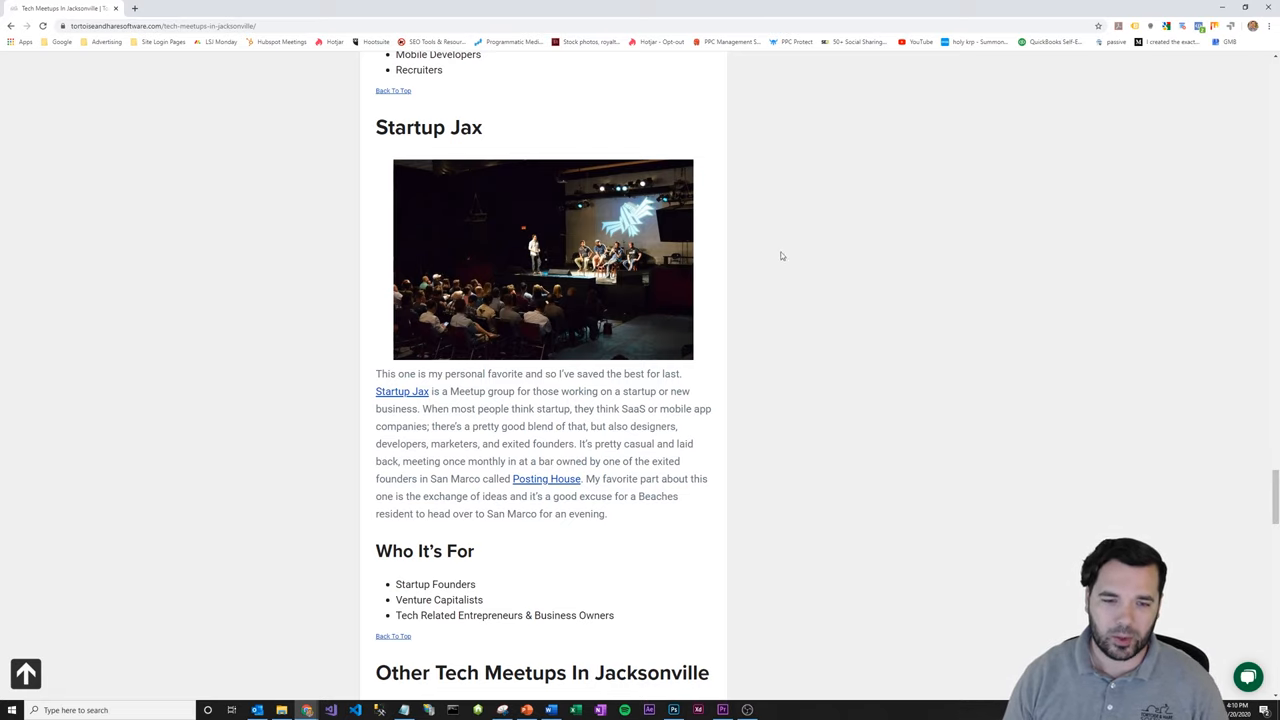
scroll("down", 3)
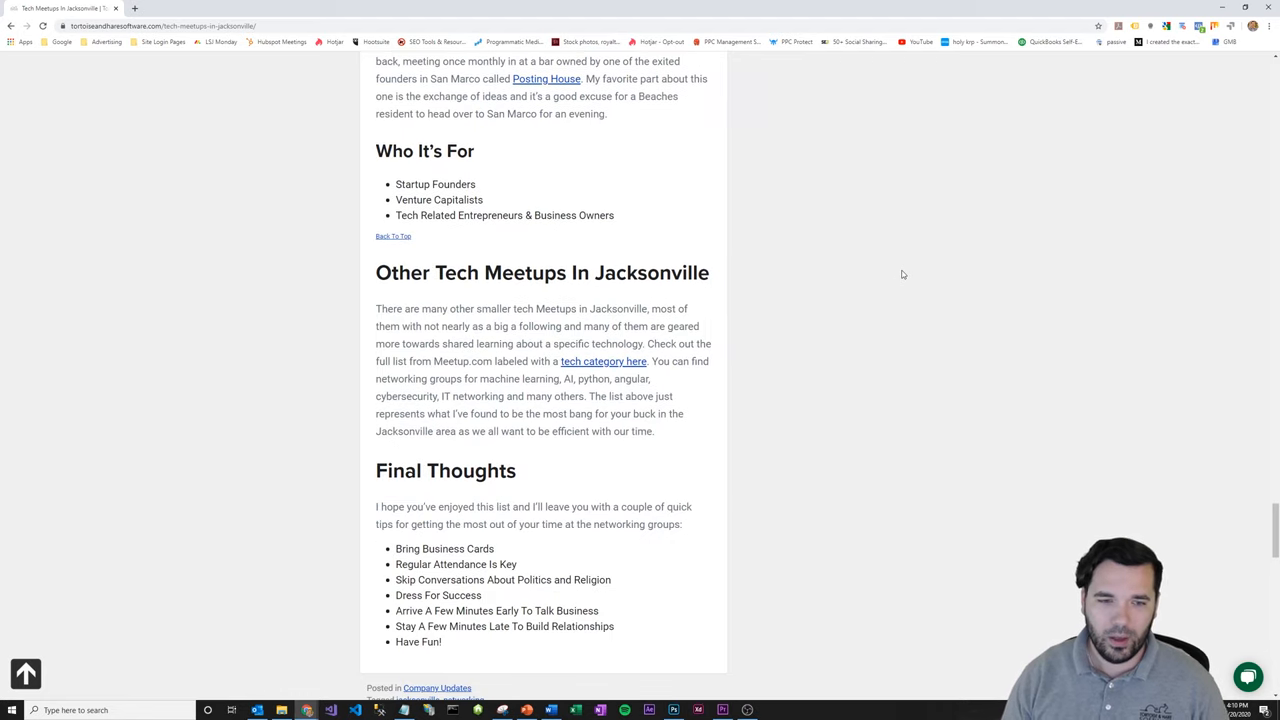
scroll("down", 3)
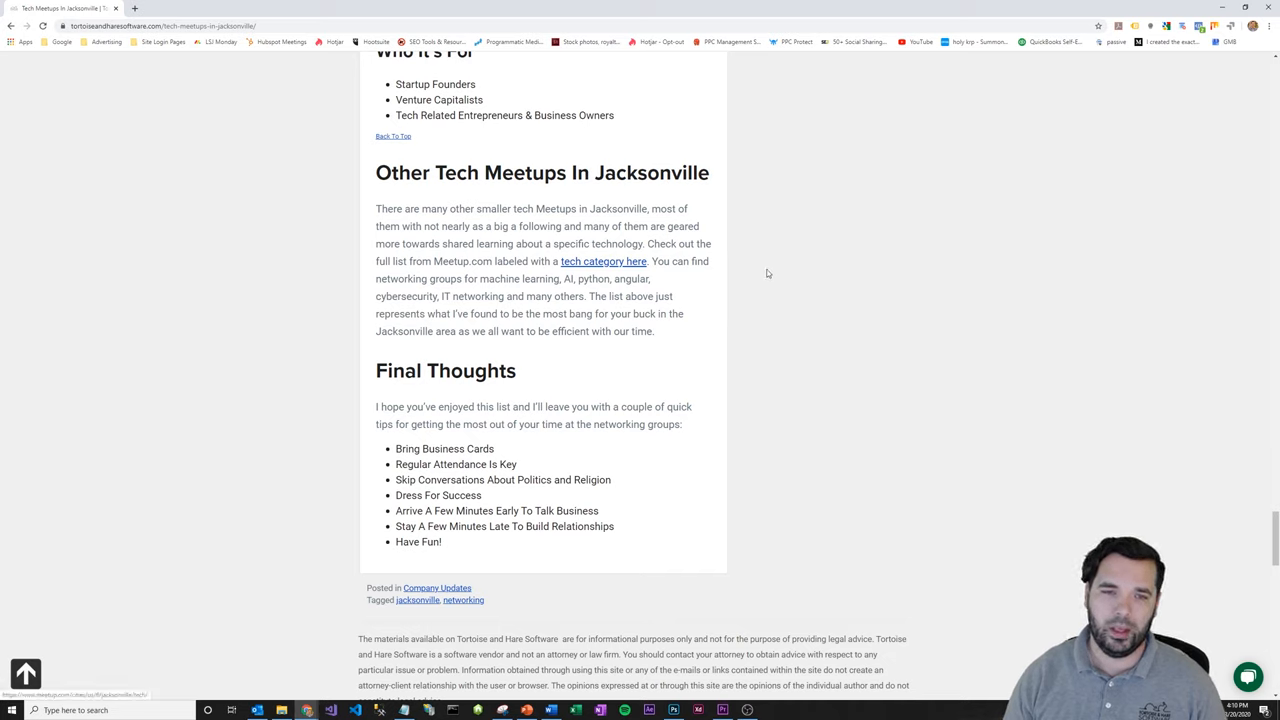
mouse_move(628, 264)
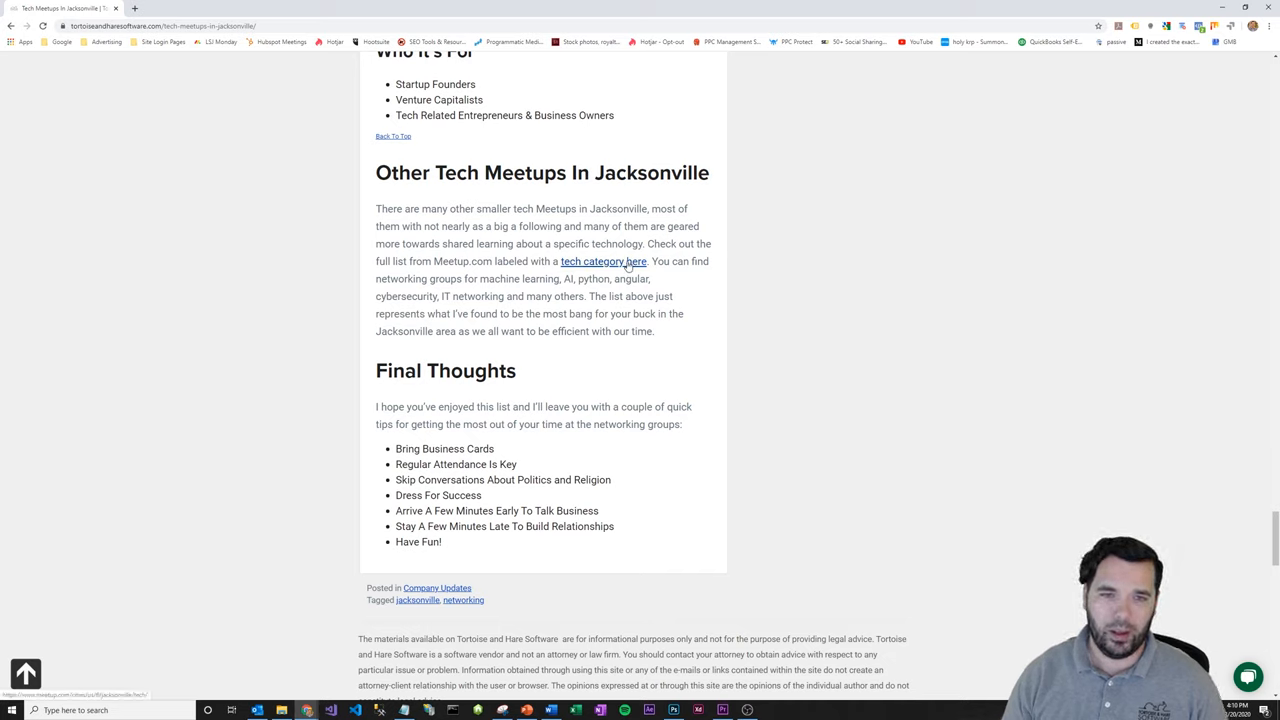
mouse_move(794, 264)
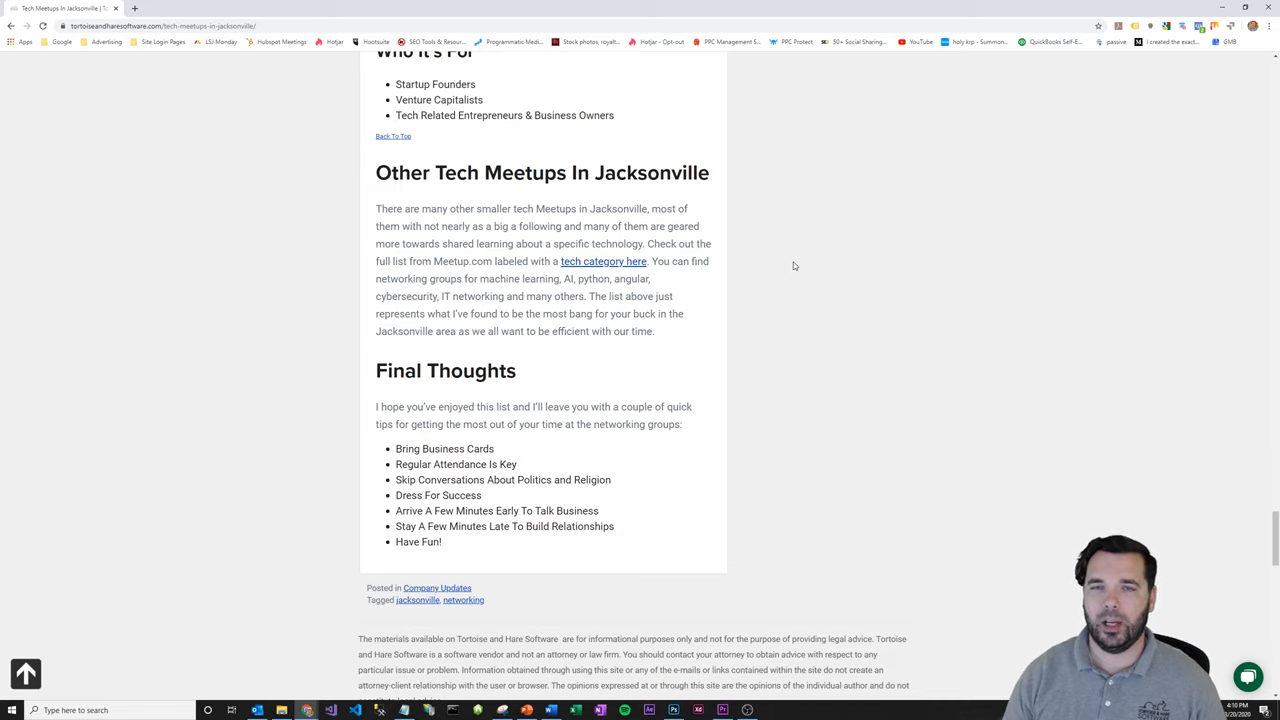
mouse_move(816, 274)
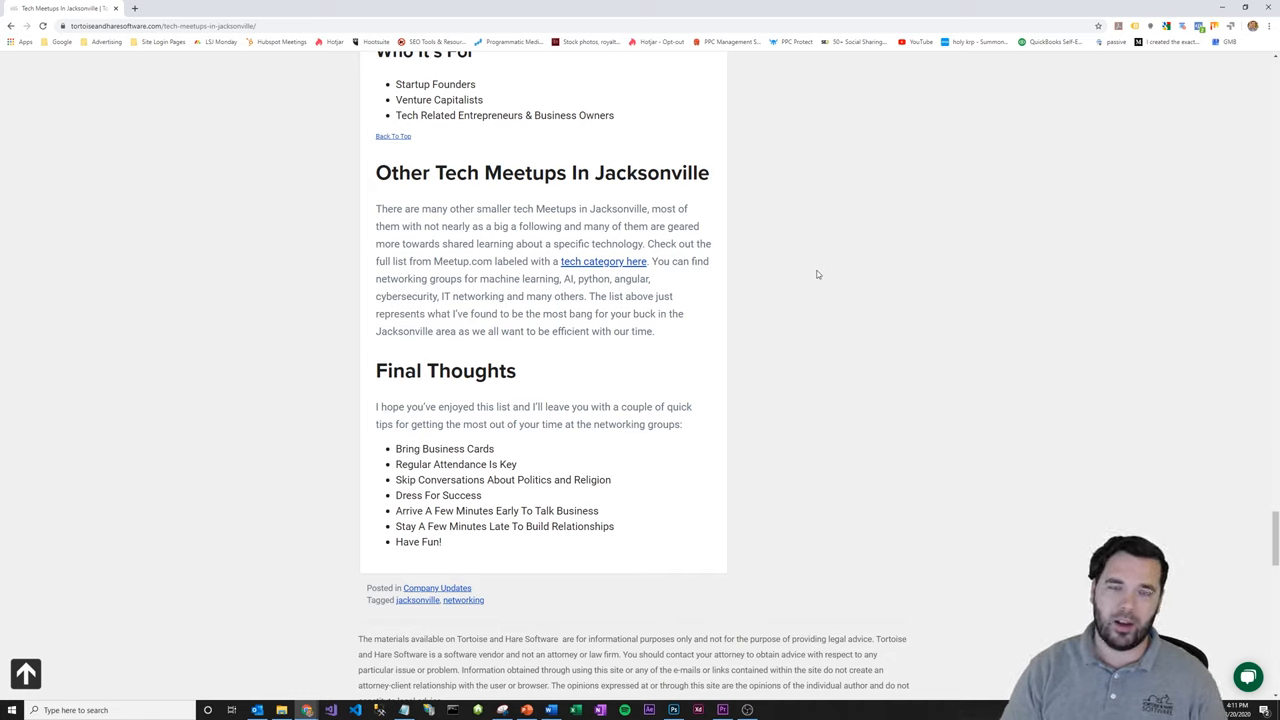
mouse_move(808, 304)
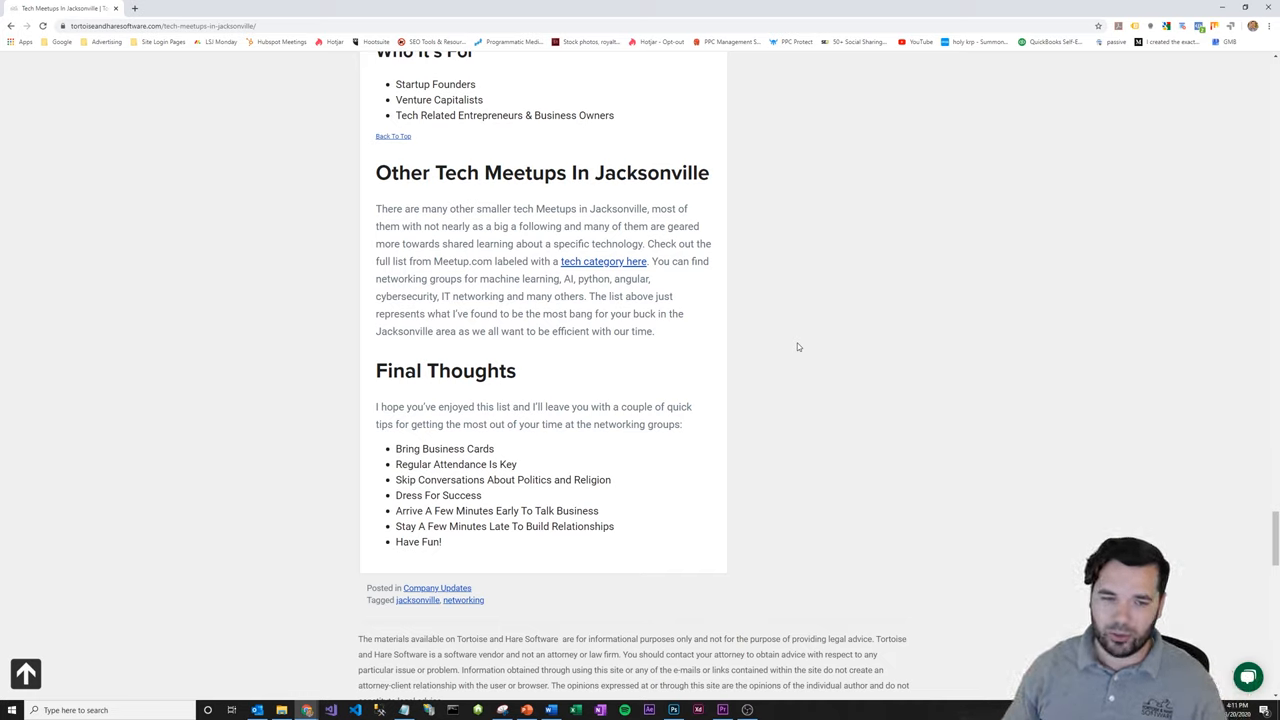
mouse_move(732, 380)
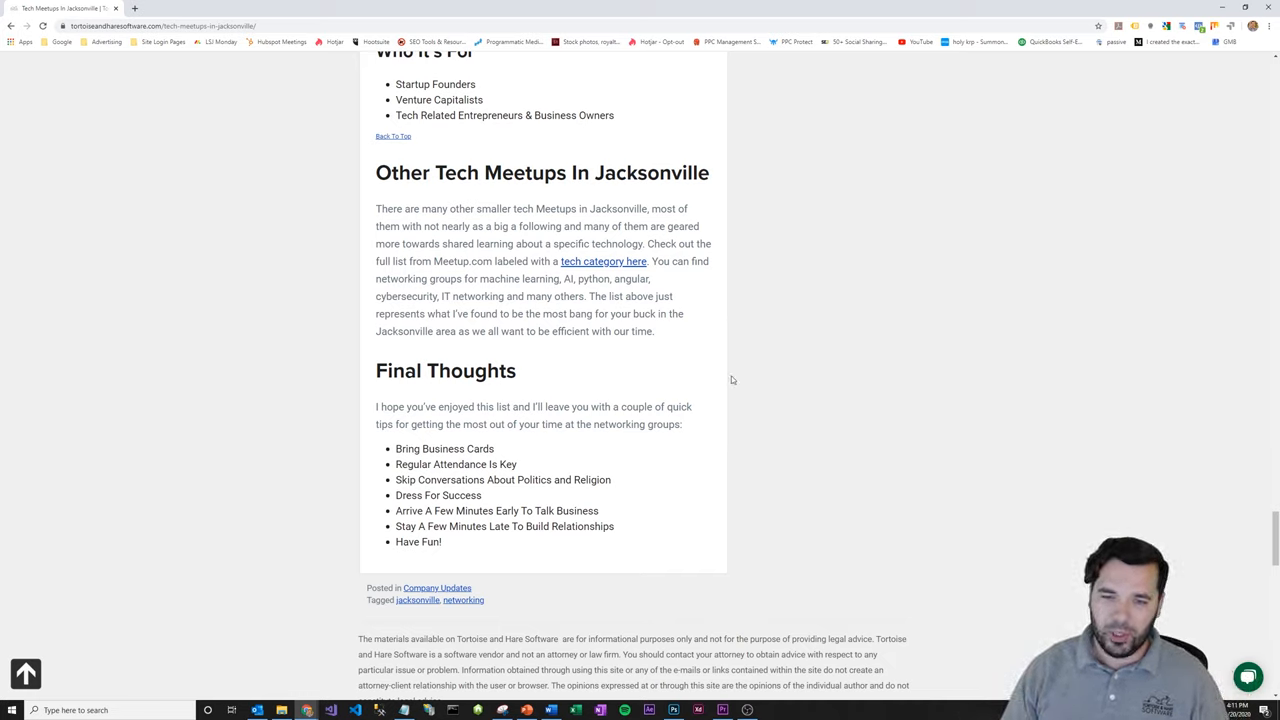
mouse_move(756, 378)
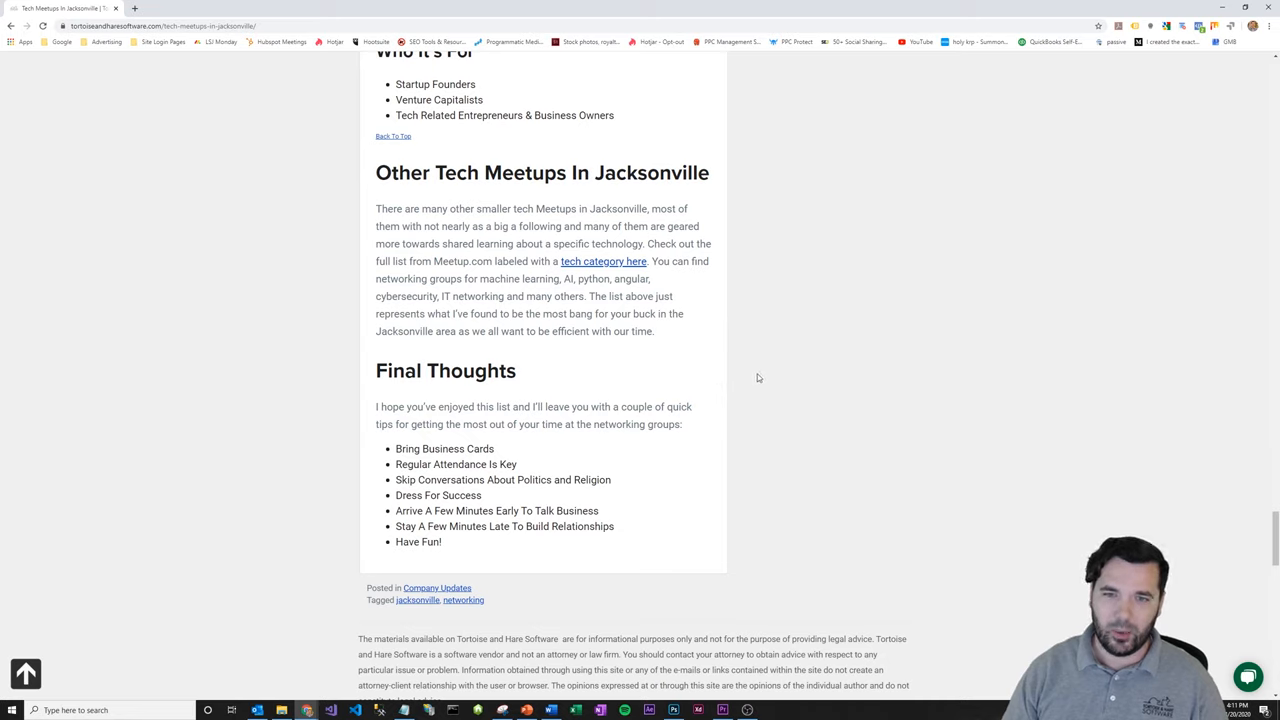
mouse_move(764, 376)
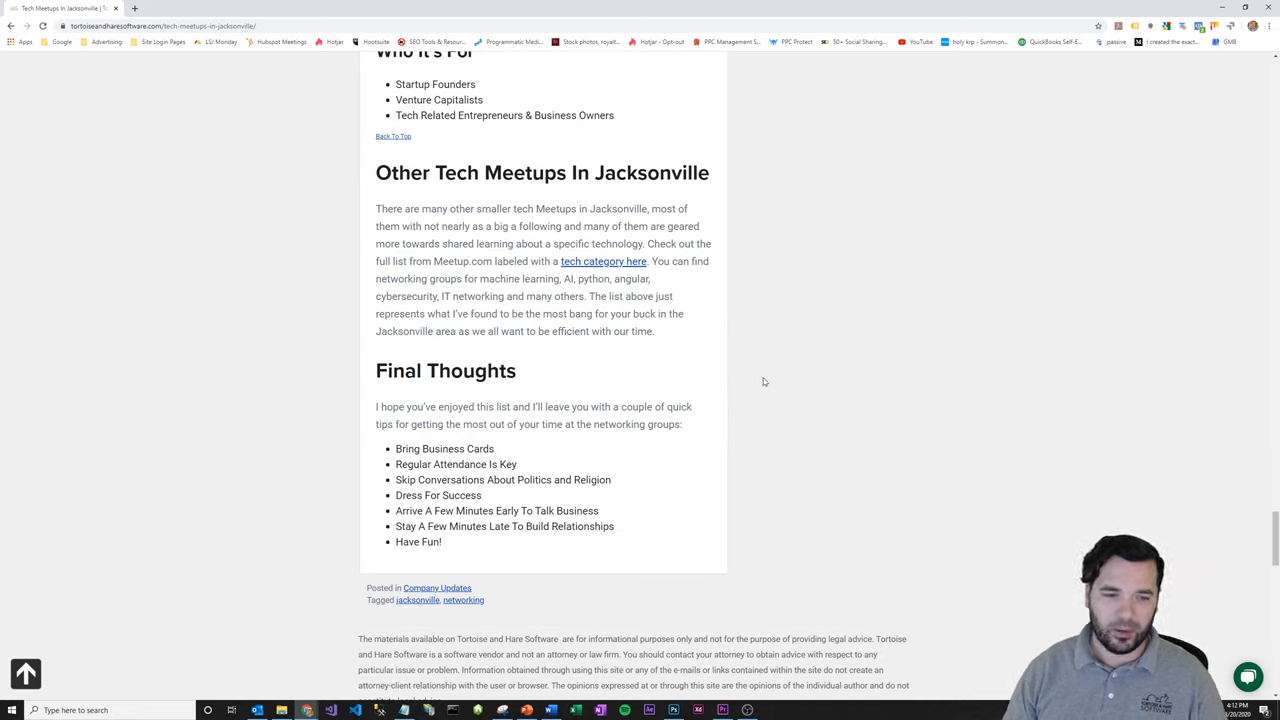
scroll("down", 3)
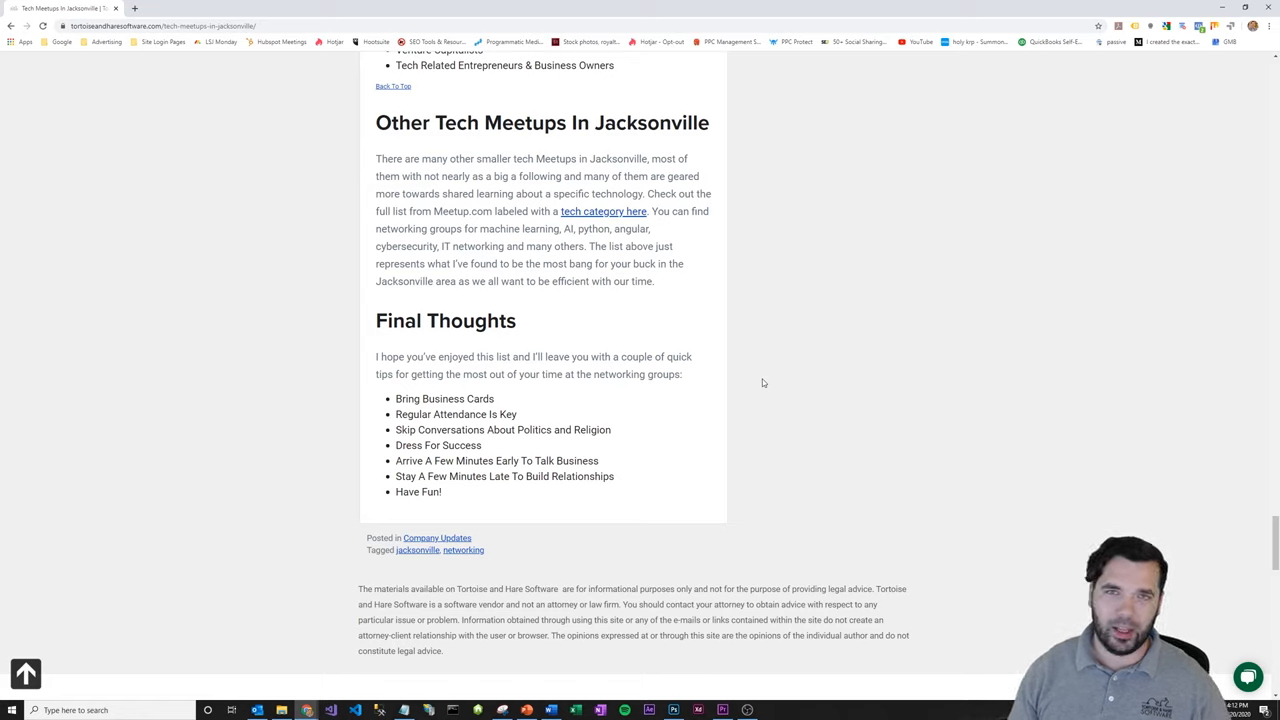
mouse_move(782, 364)
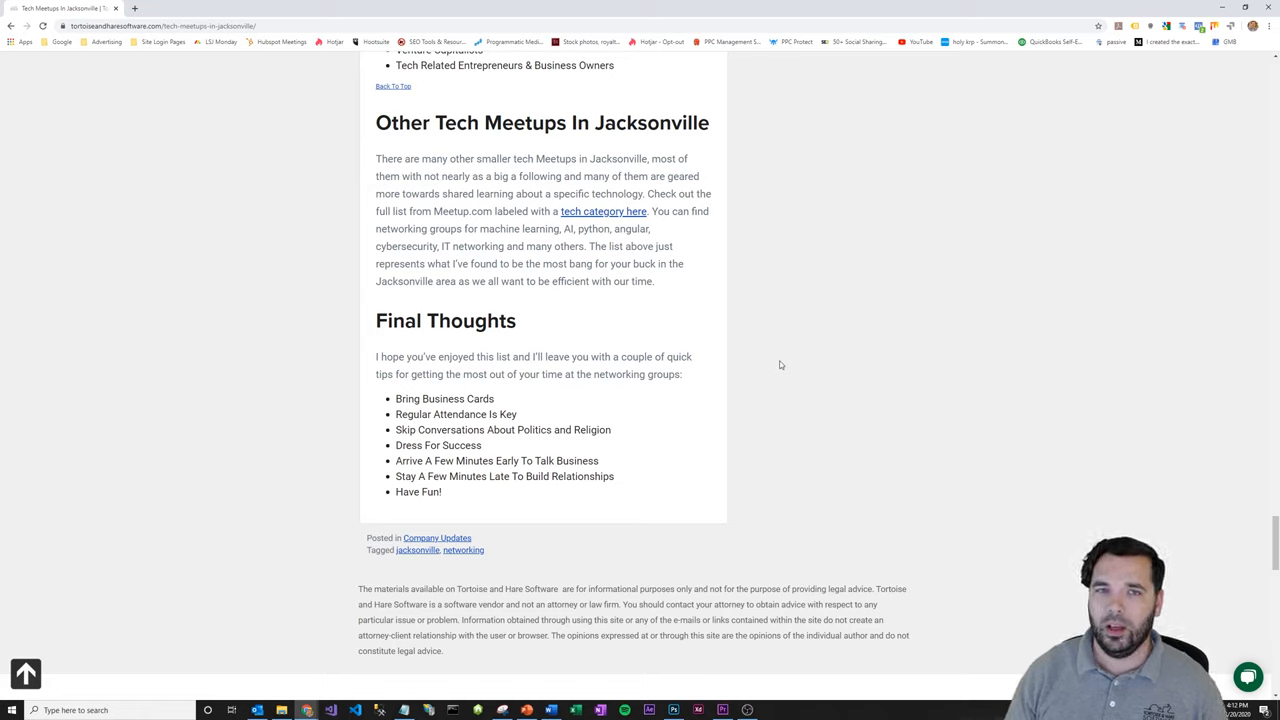
mouse_move(772, 376)
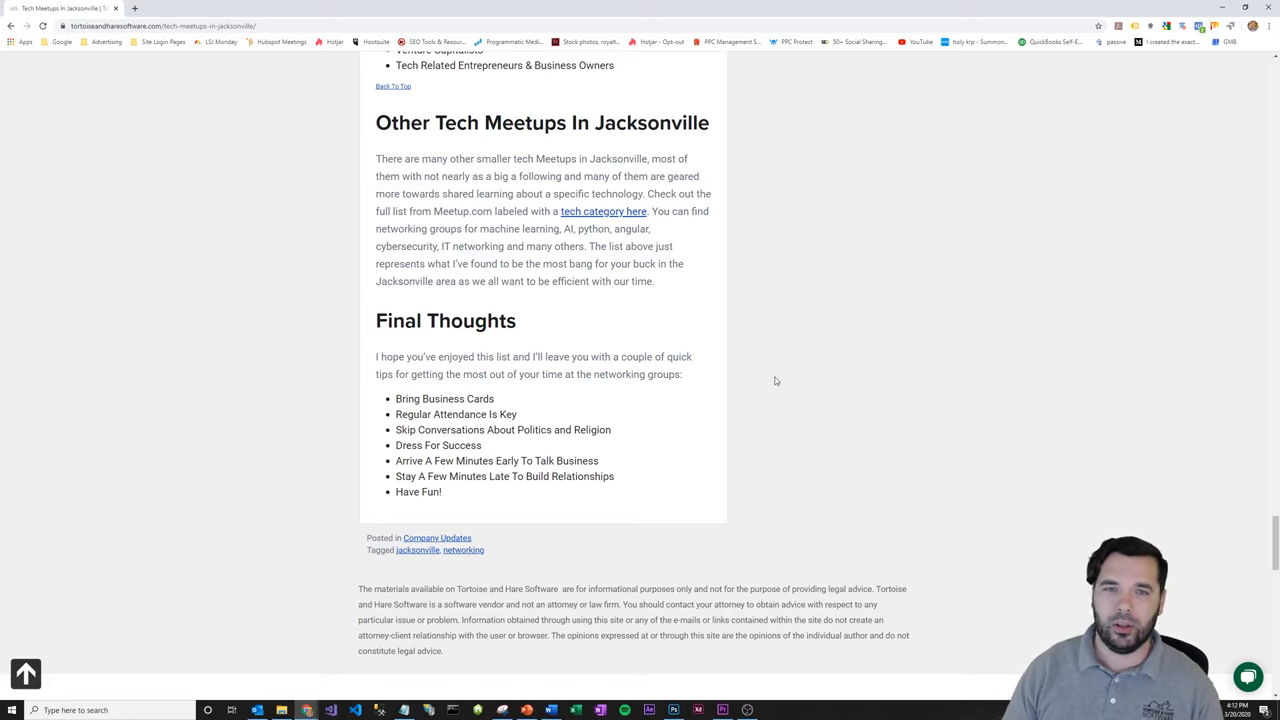
scroll("up", 3)
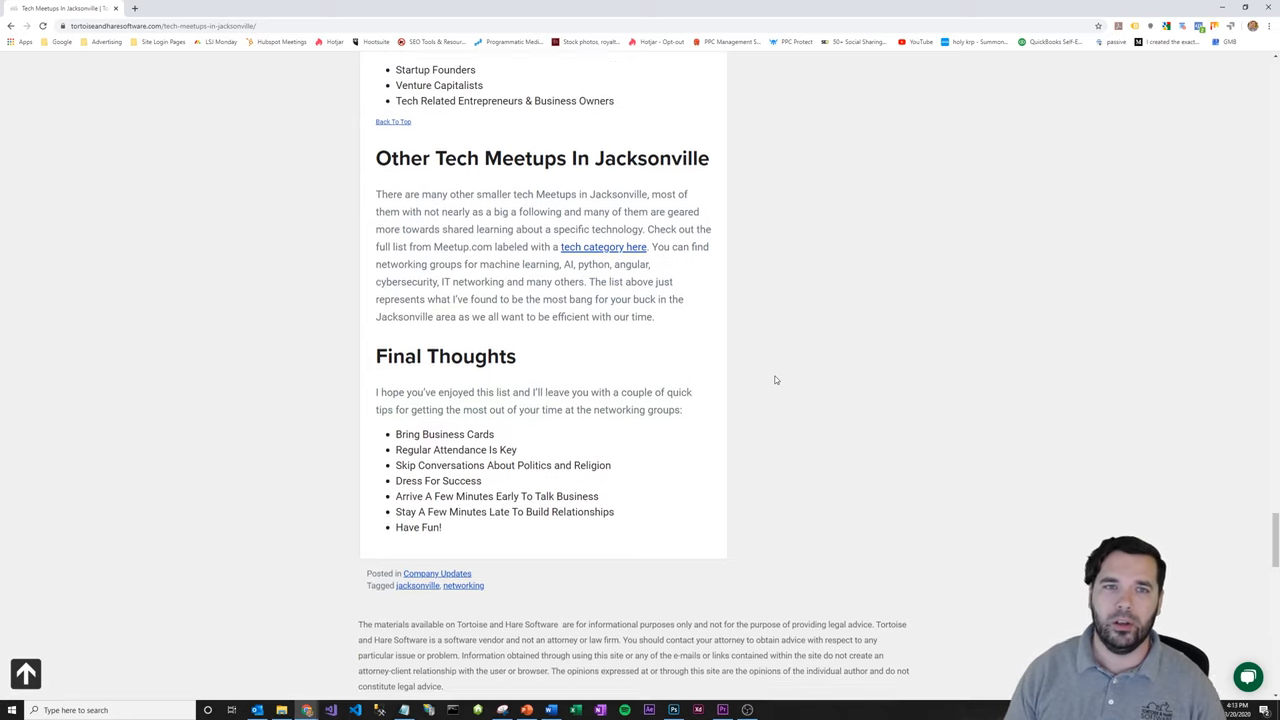
scroll("up", 3)
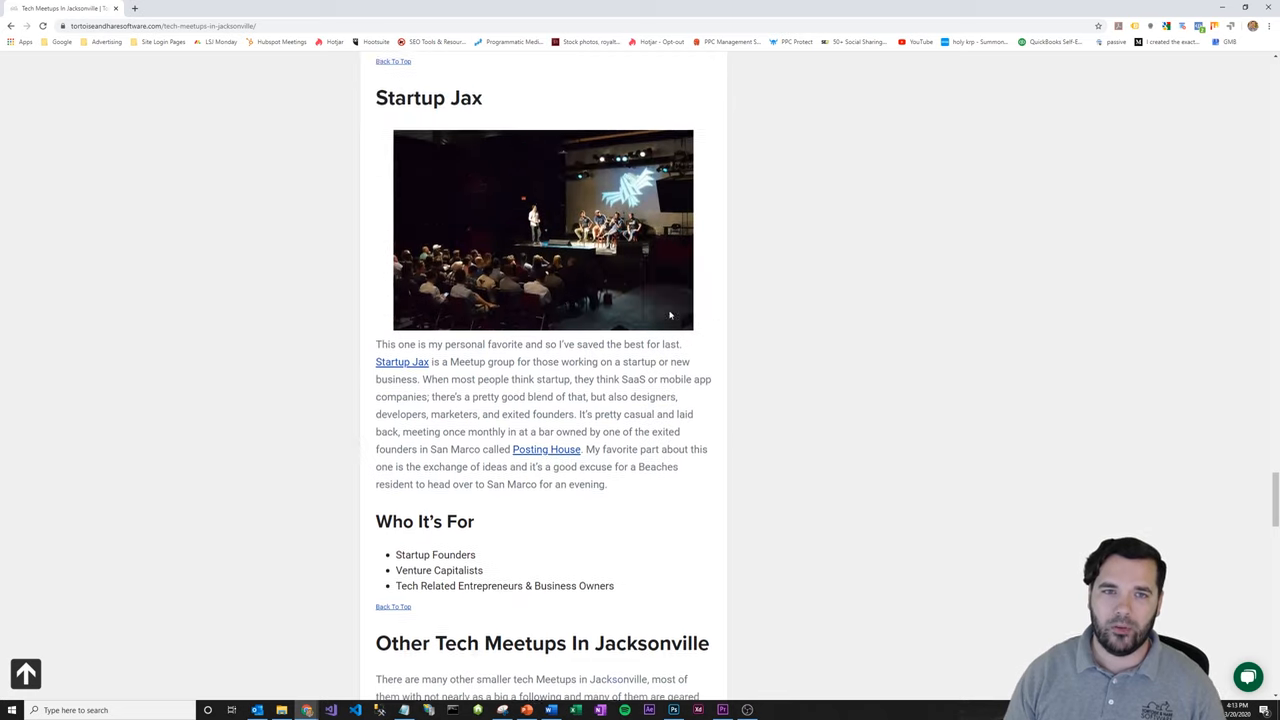
scroll("up", 3)
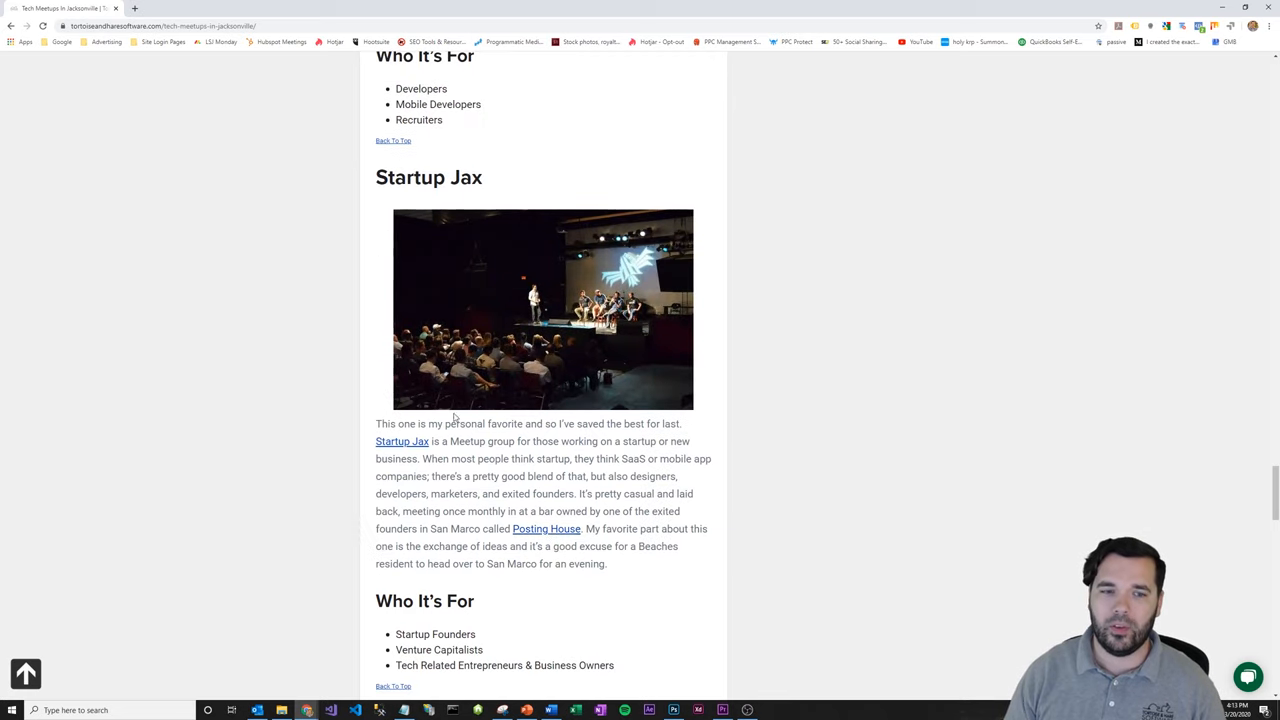
mouse_move(826, 424)
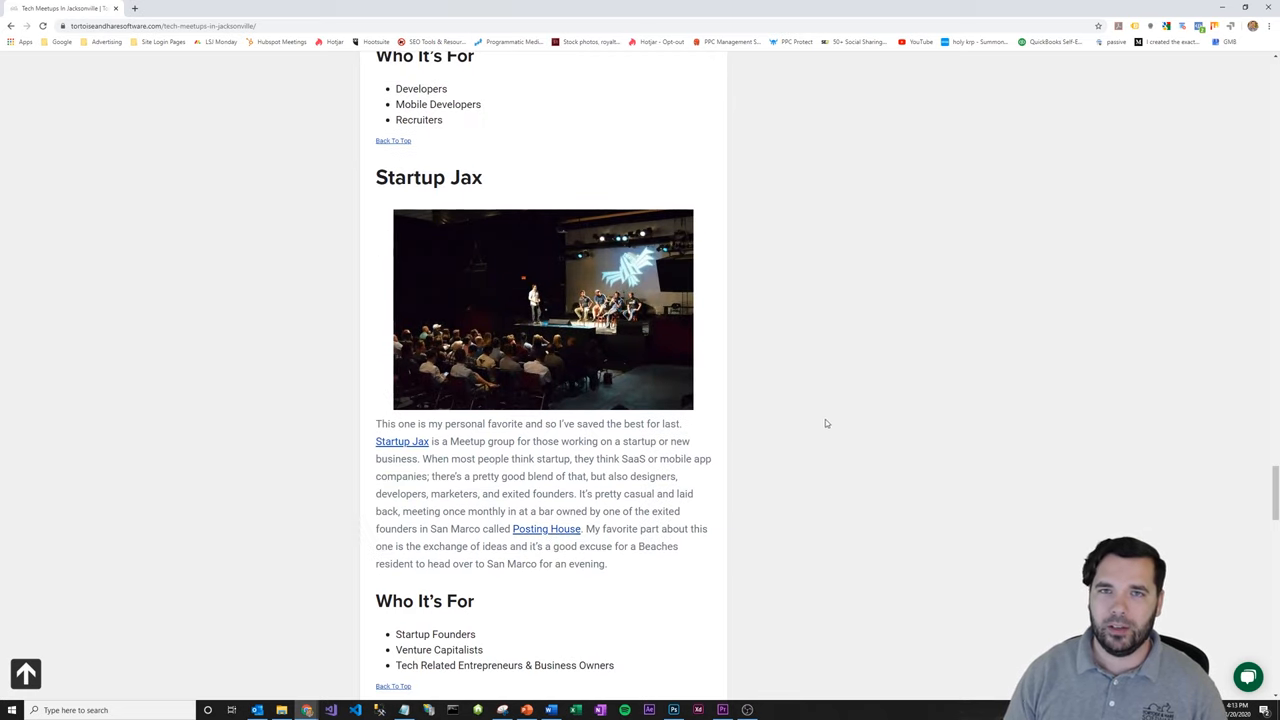